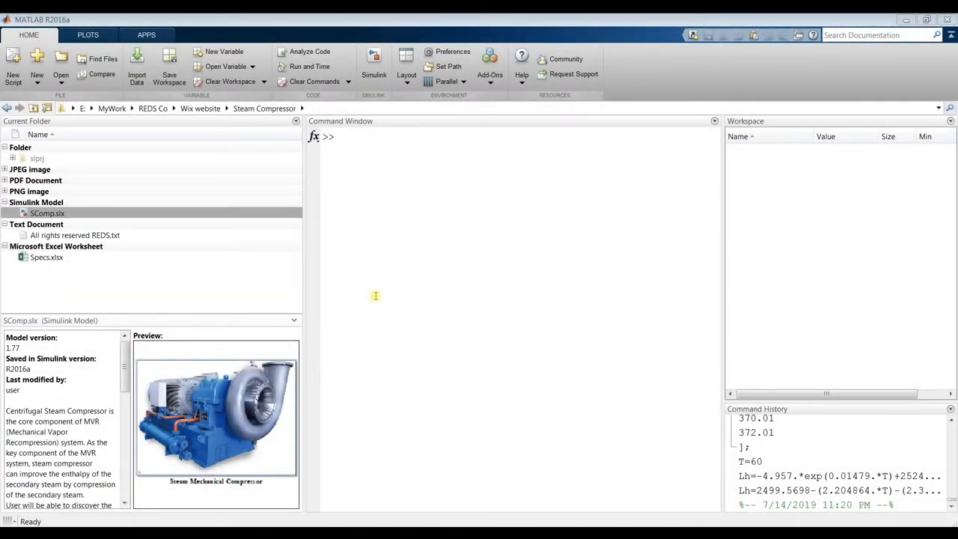
mouse_move(356, 155)
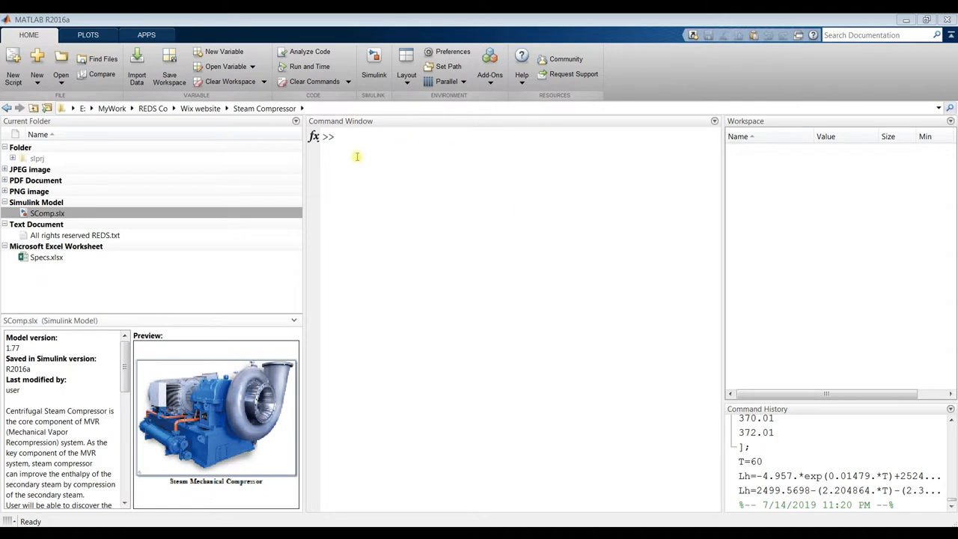
mouse_move(444, 206)
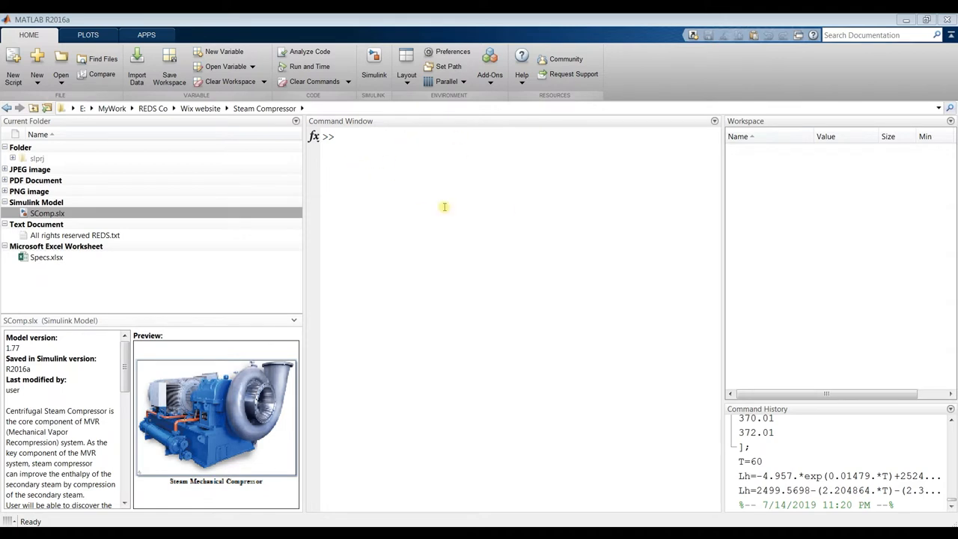
mouse_move(158, 221)
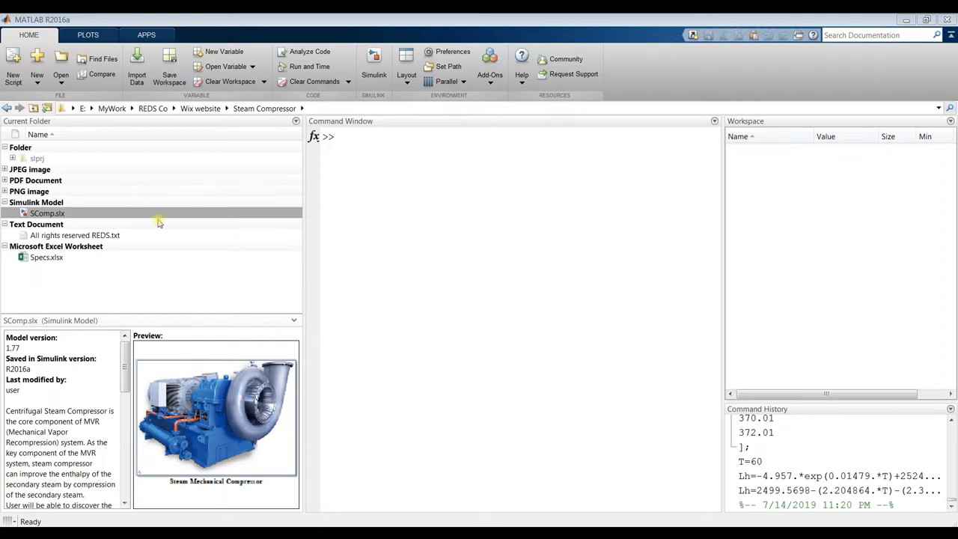
- Browse recent folders, drives and MyWork subfolders, then select SComp.slx in the folder panel
left_click(936, 108)
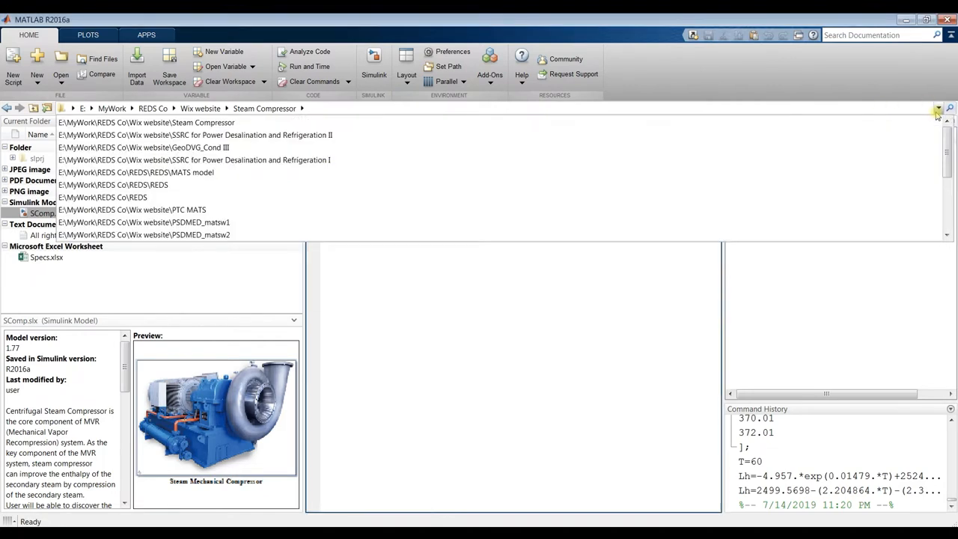
left_click(195, 134)
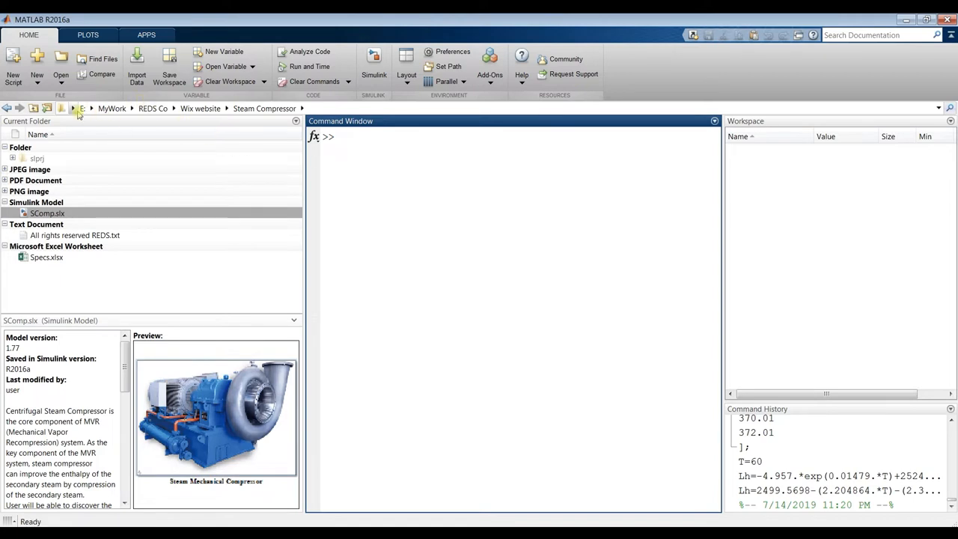
left_click(92, 108)
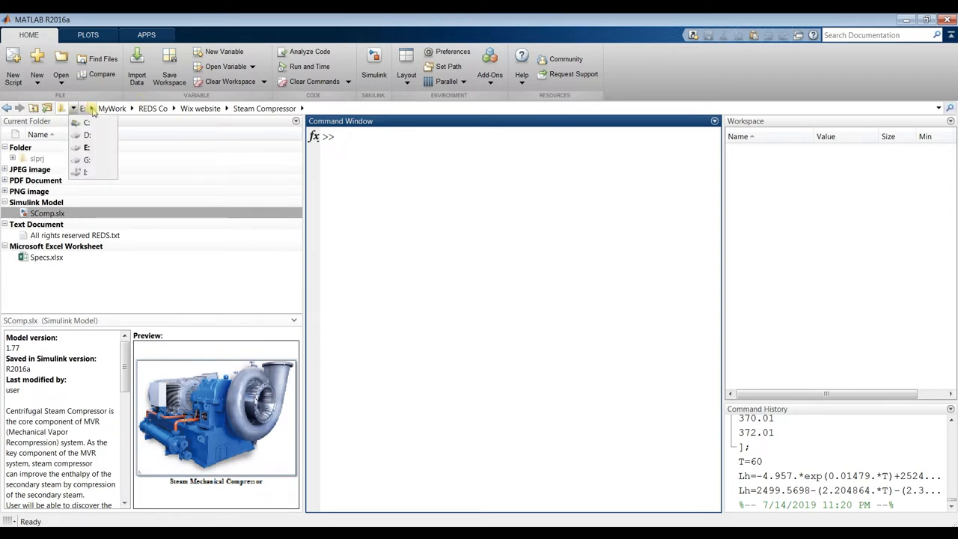
left_click(173, 108)
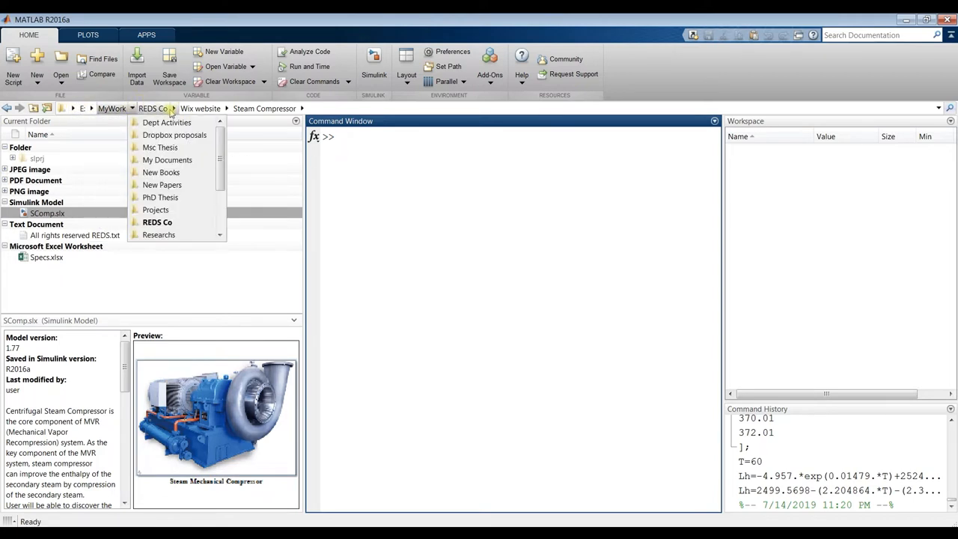
left_click(226, 109)
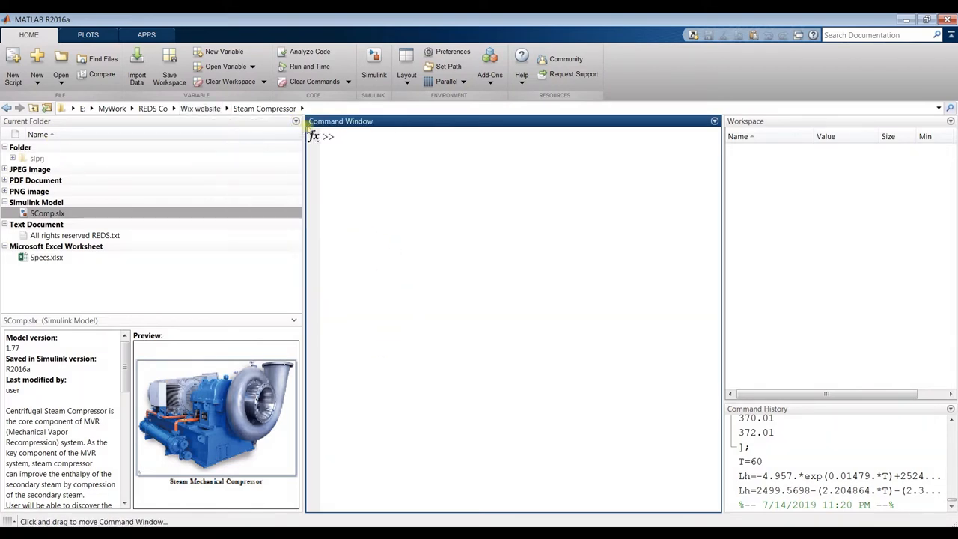
right_click(47, 213)
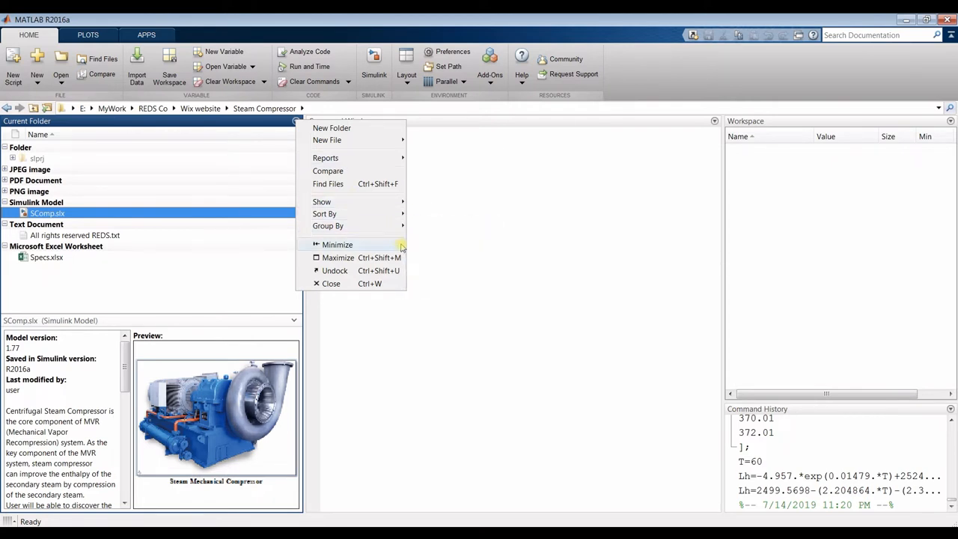
left_click(47, 257)
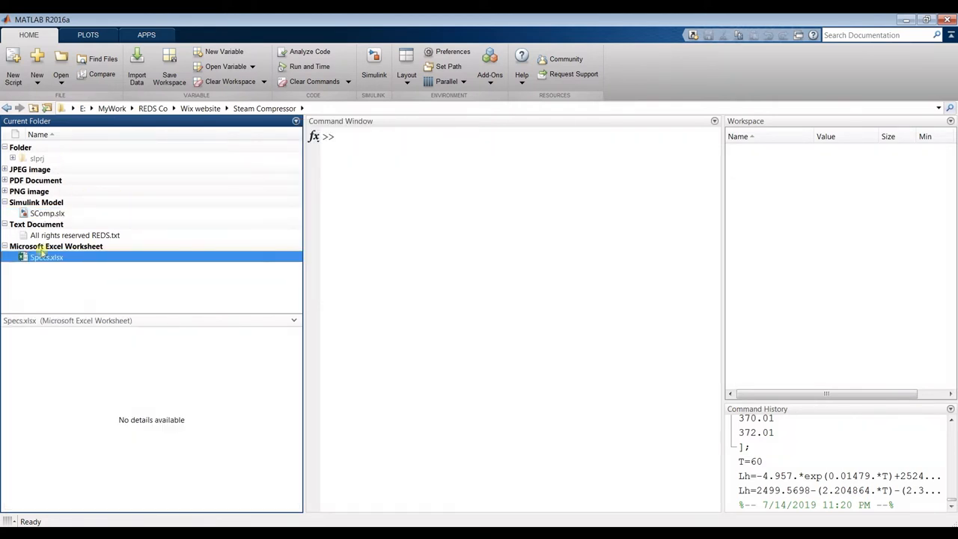
left_click(47, 214)
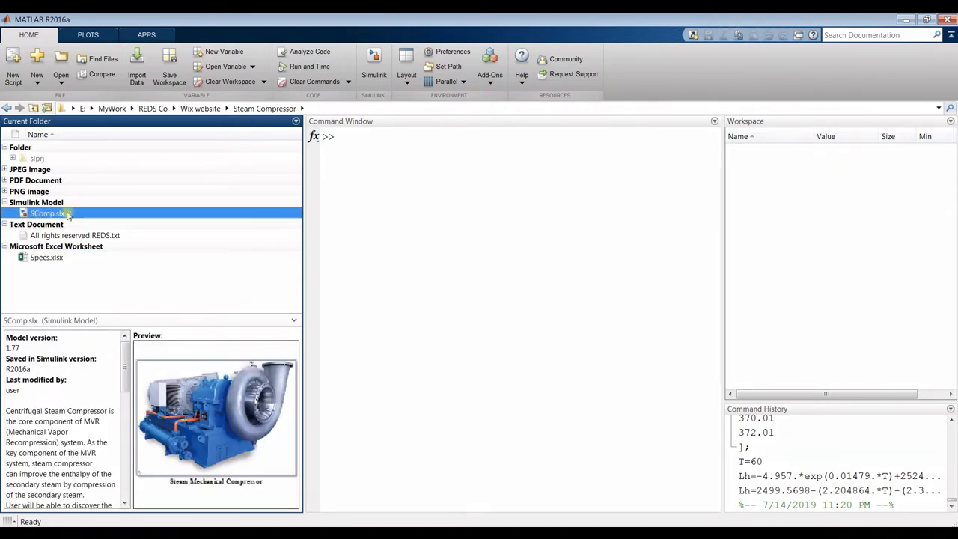
- Open SComp.slx and bring up the Steam Mechanical Compressor block's description dialog
double_click(48, 214)
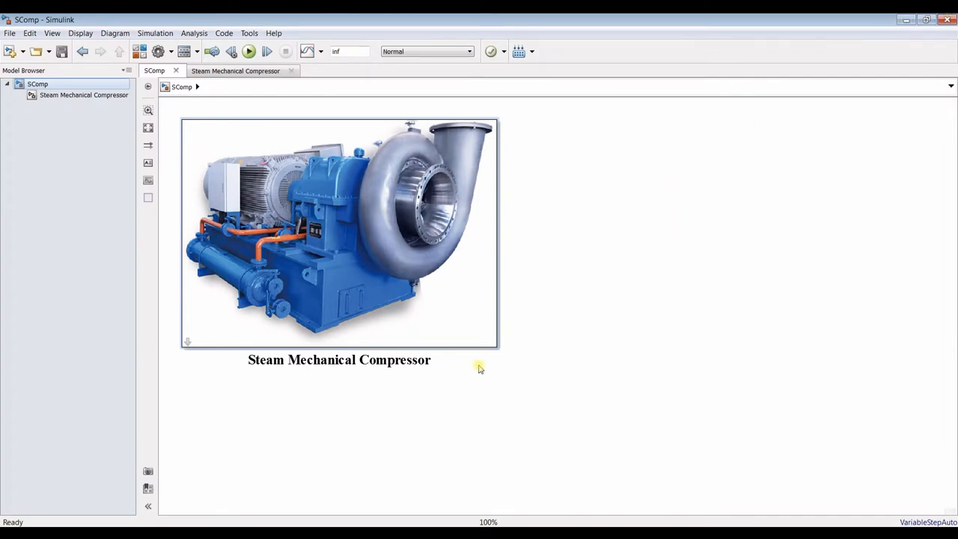
mouse_move(465, 358)
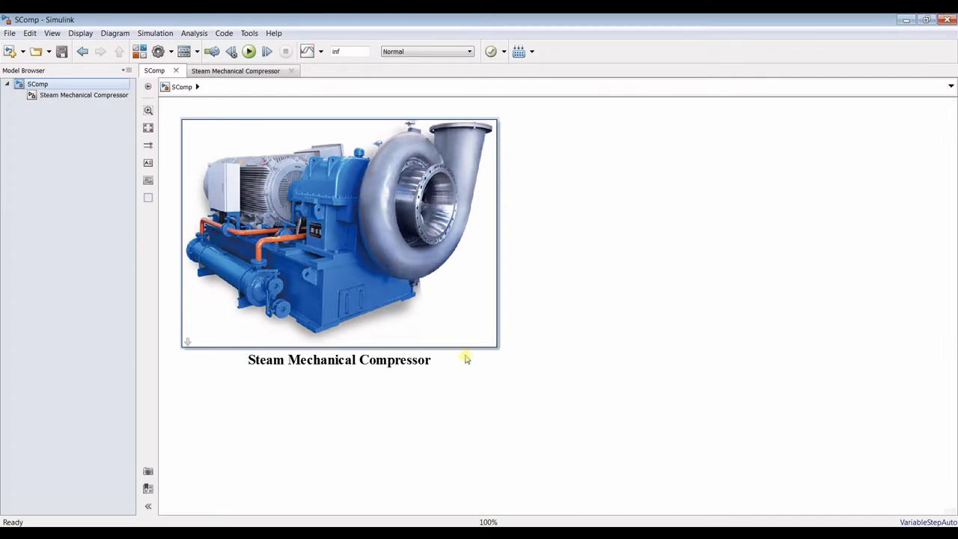
double_click(339, 232)
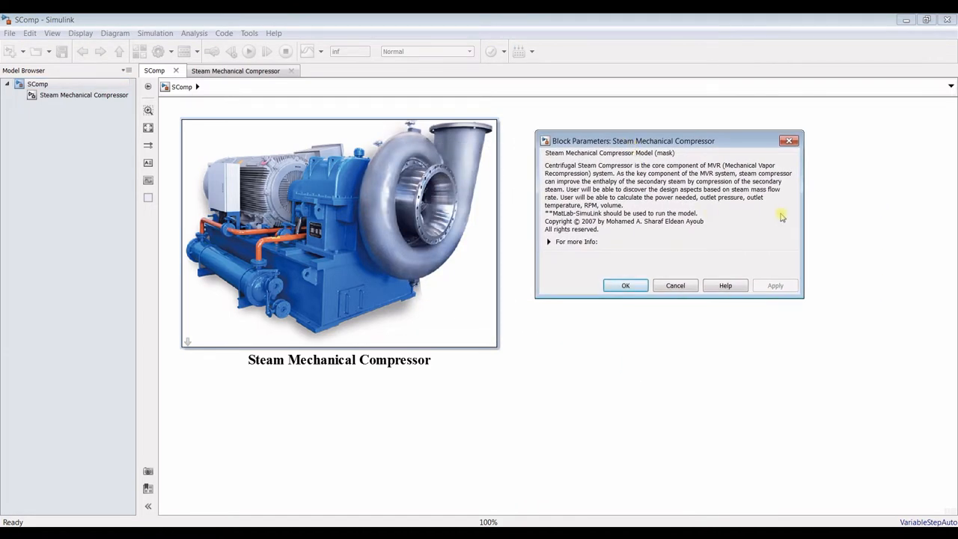
mouse_move(814, 209)
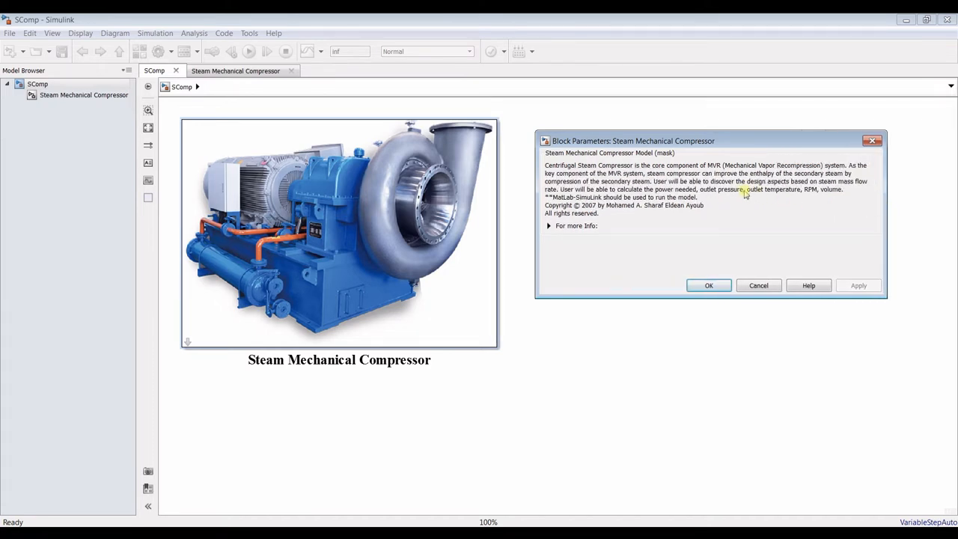
mouse_move(670, 147)
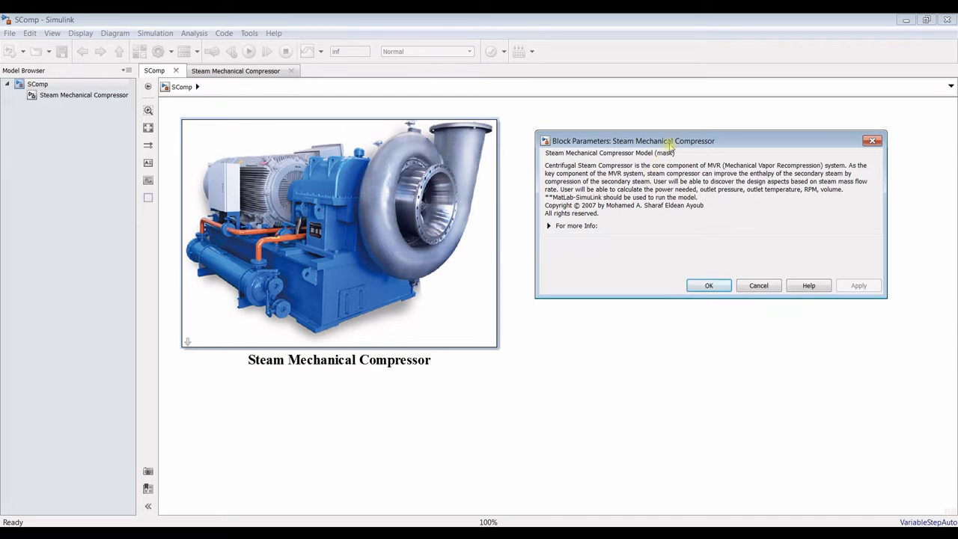
left_click_drag(666, 141, 640, 127)
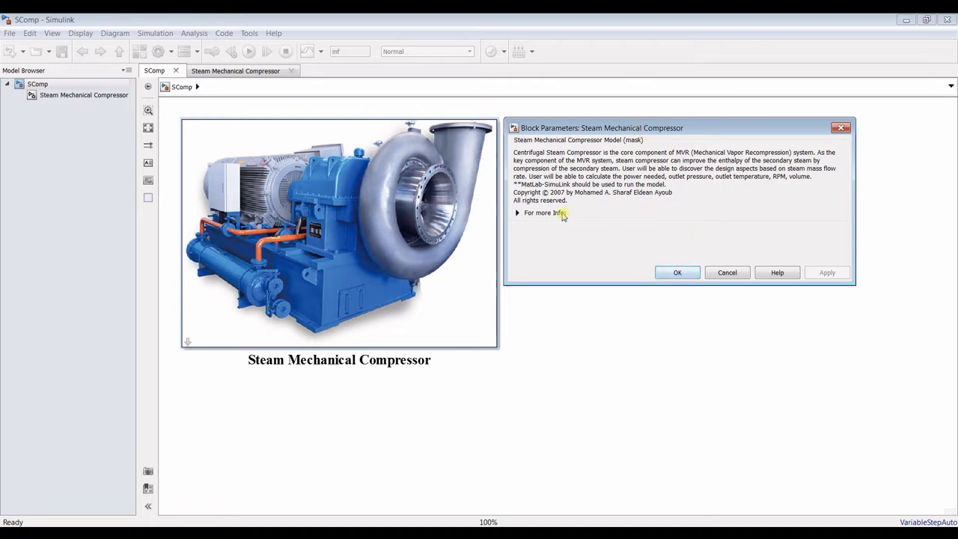
- Close the compressor block's description and toggle the Model Browser panel from the View menu
left_click(676, 271)
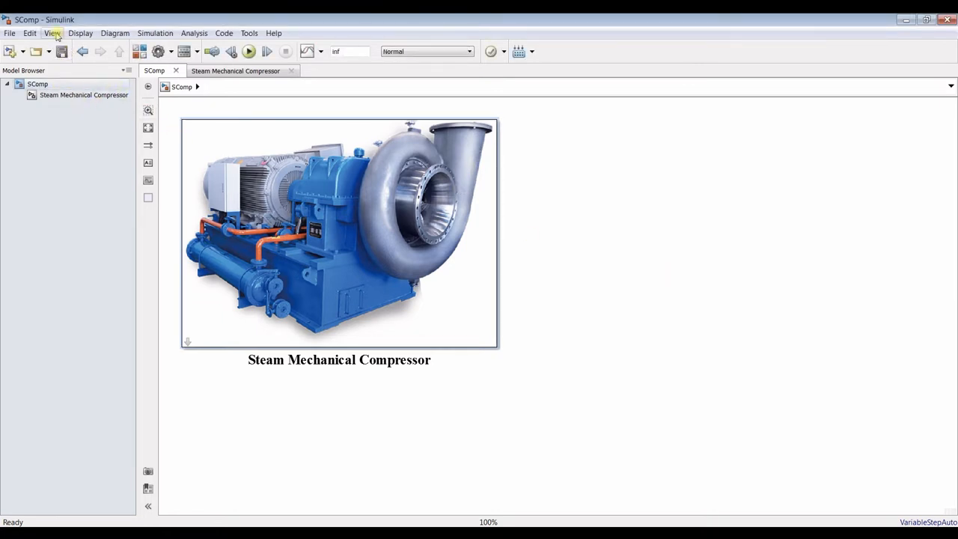
left_click(52, 33)
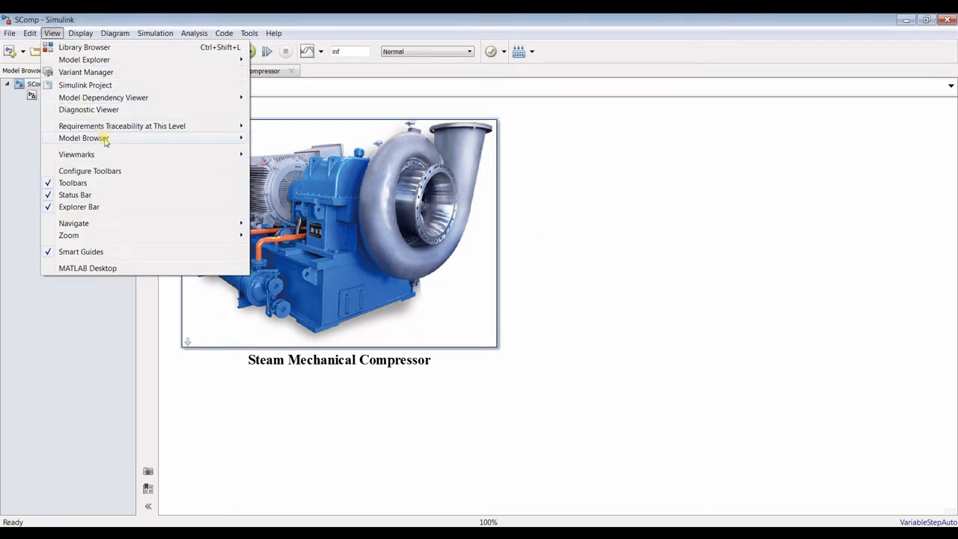
mouse_move(164, 139)
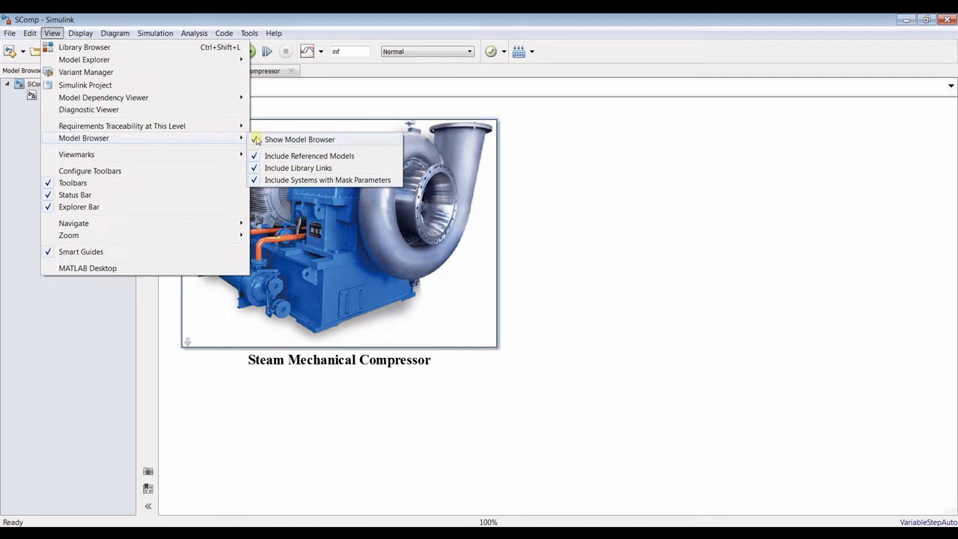
left_click(299, 139)
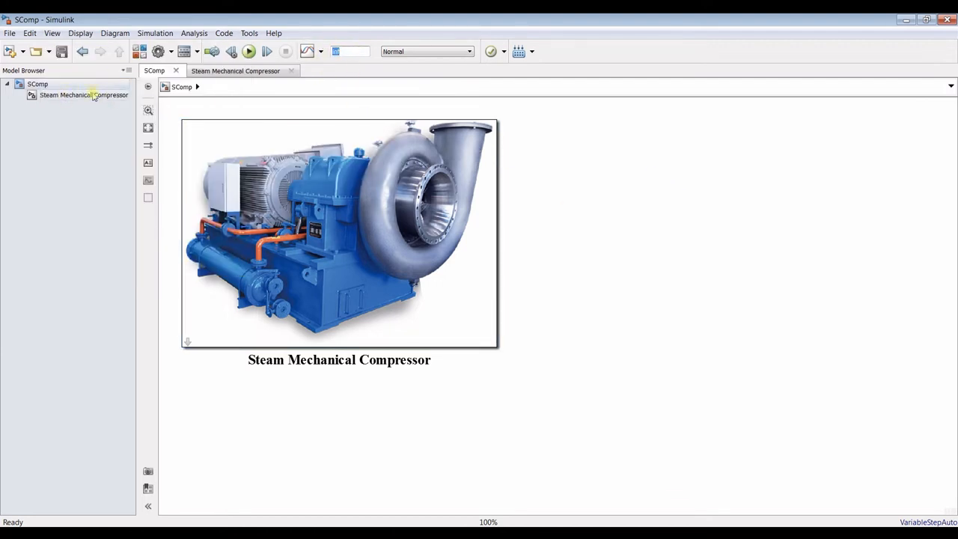
double_click(84, 95)
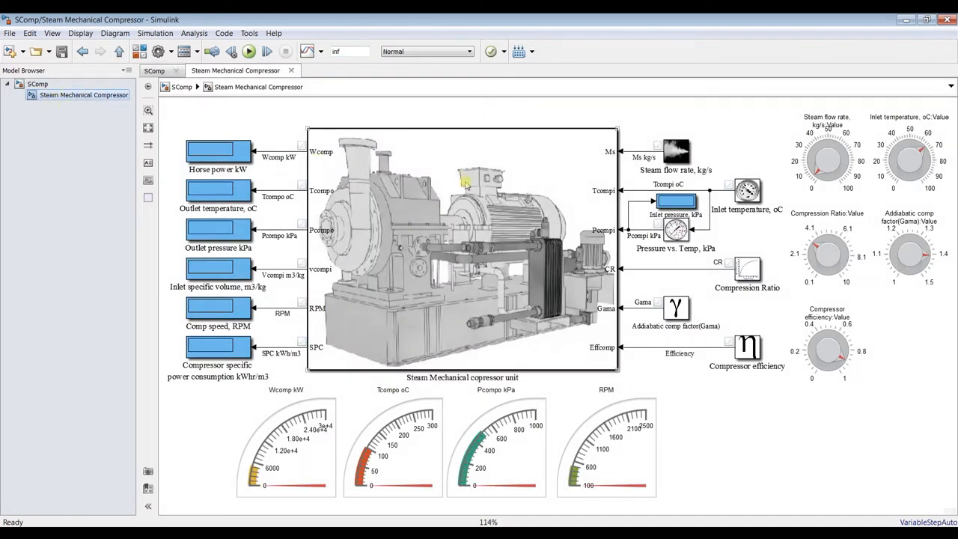
mouse_move(483, 230)
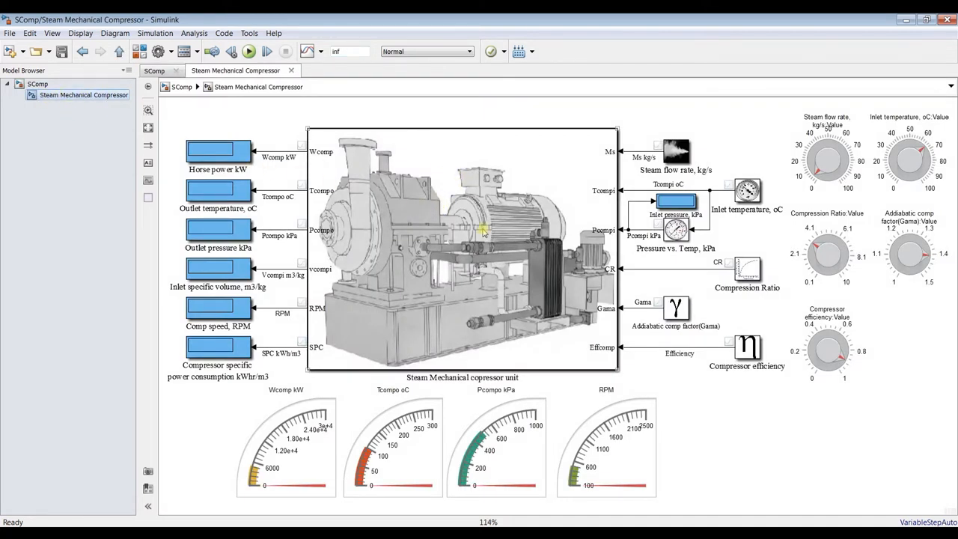
mouse_move(359, 176)
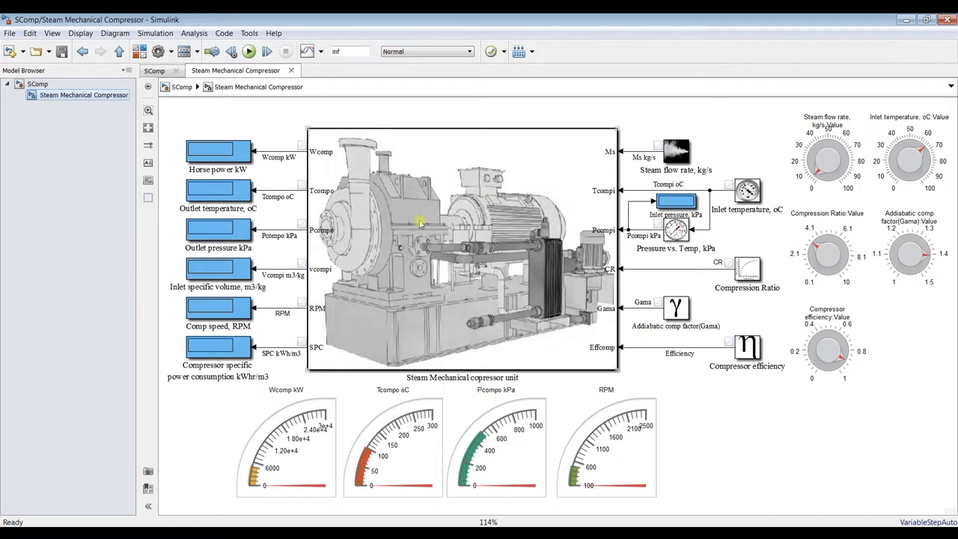
mouse_move(262, 166)
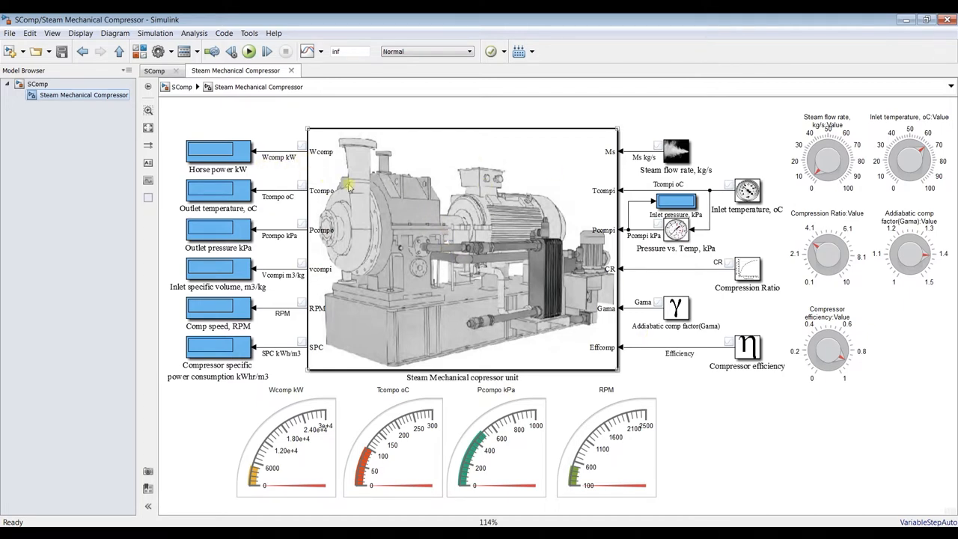
mouse_move(349, 176)
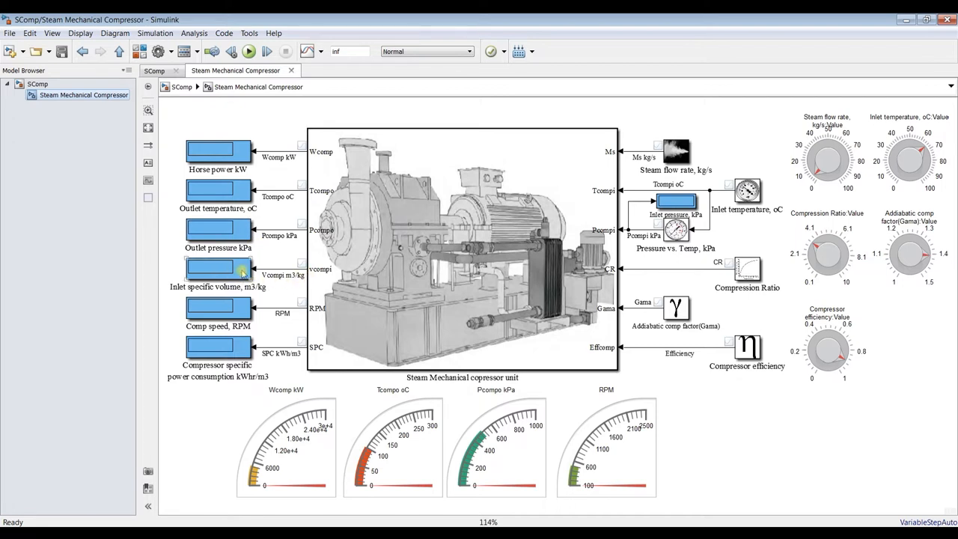
mouse_move(234, 340)
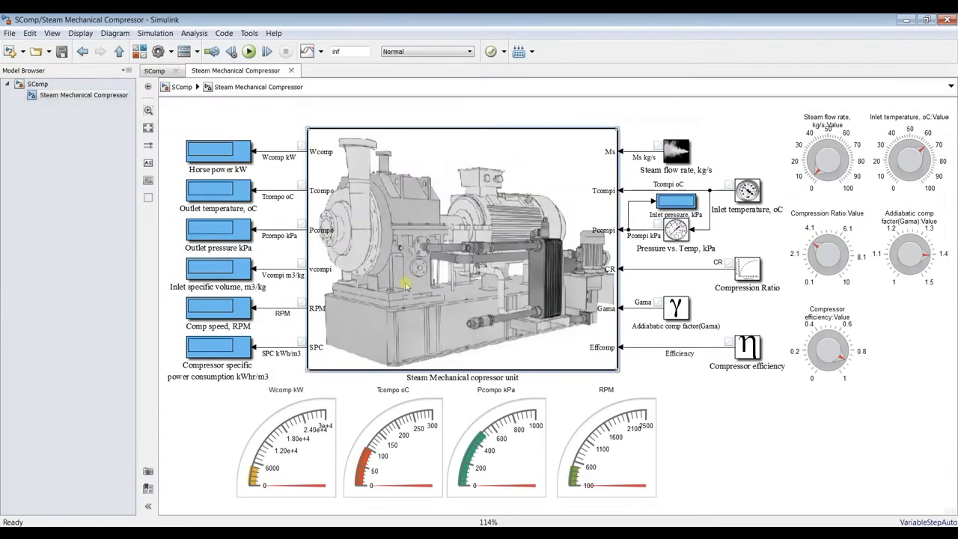
mouse_move(365, 206)
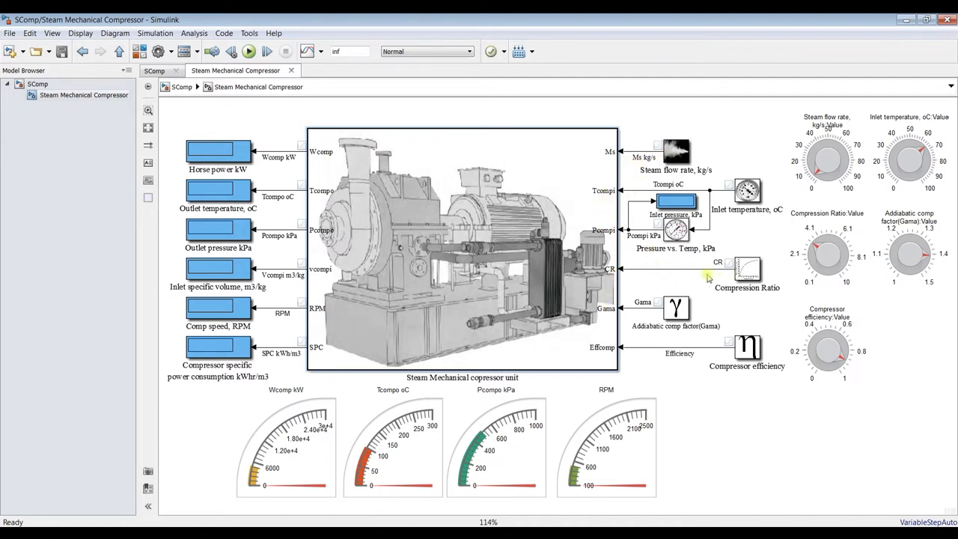
mouse_move(636, 318)
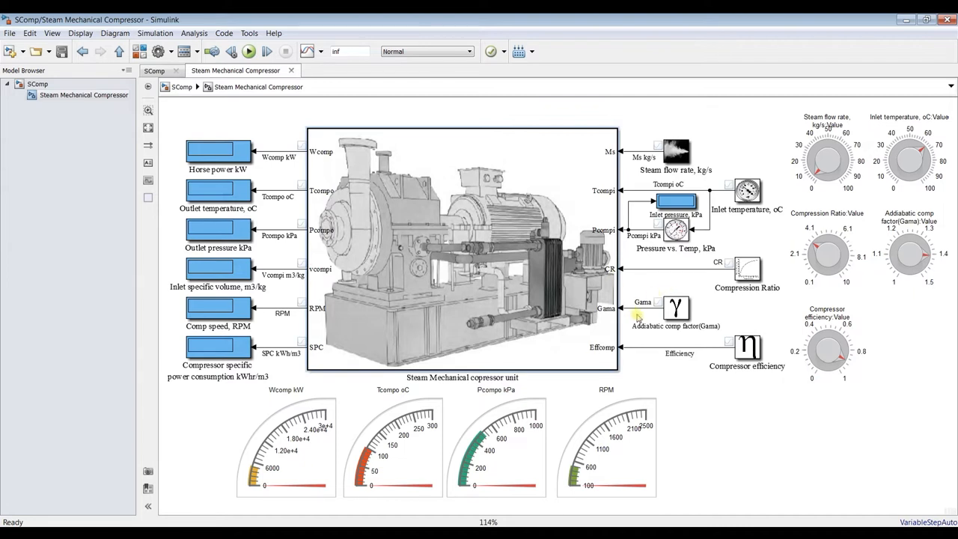
mouse_move(651, 336)
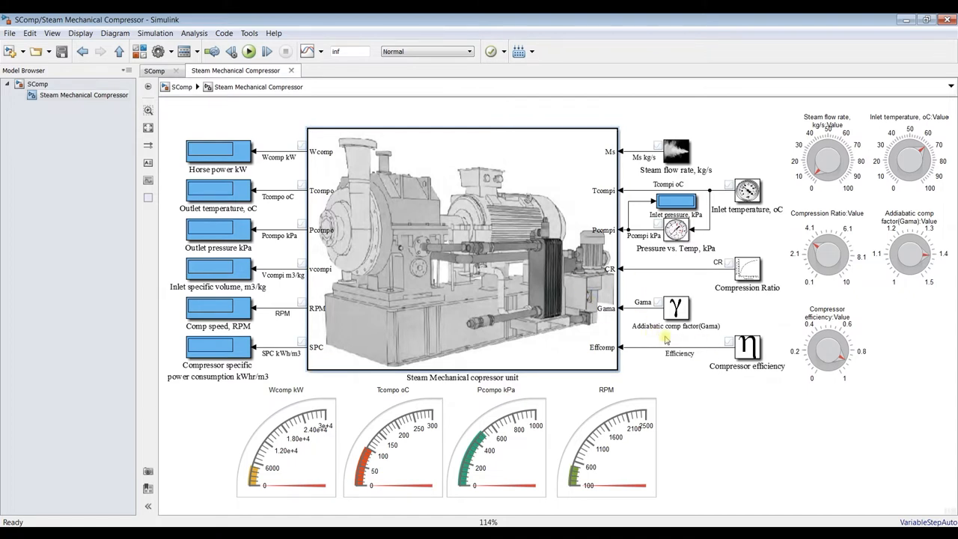
mouse_move(651, 374)
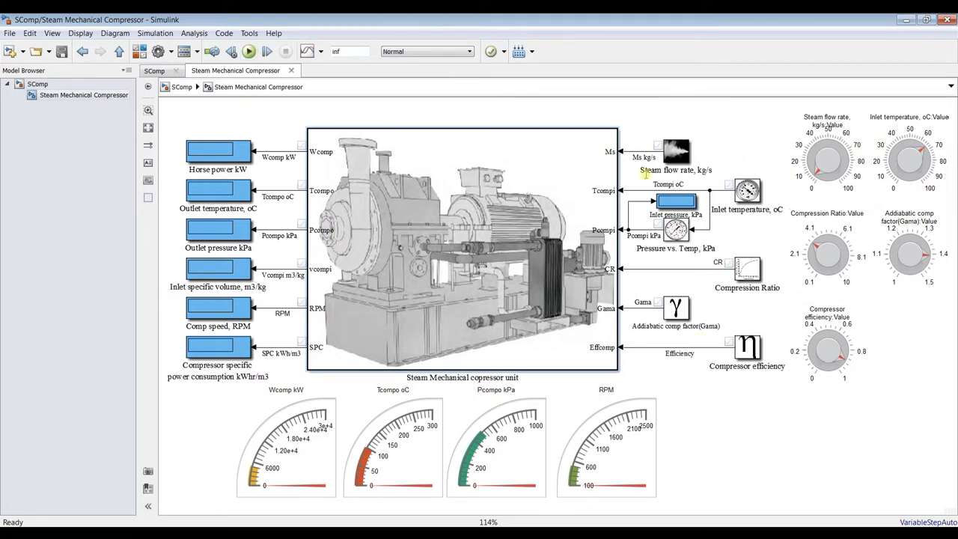
left_click(826, 255)
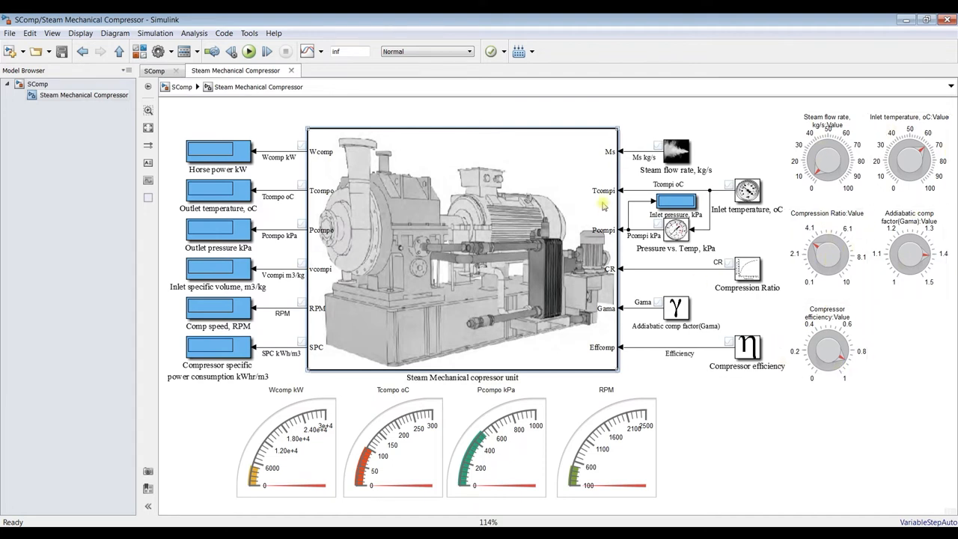
mouse_move(261, 329)
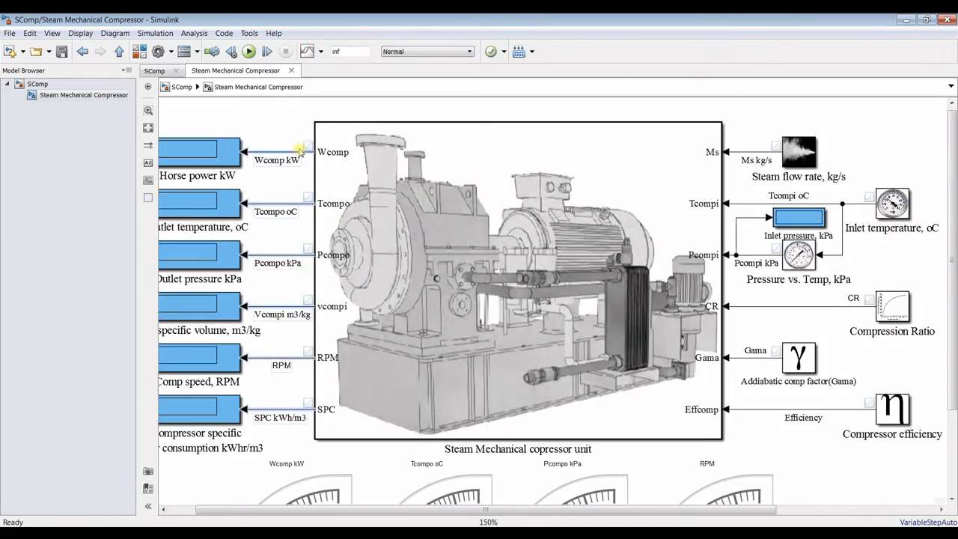
mouse_move(306, 147)
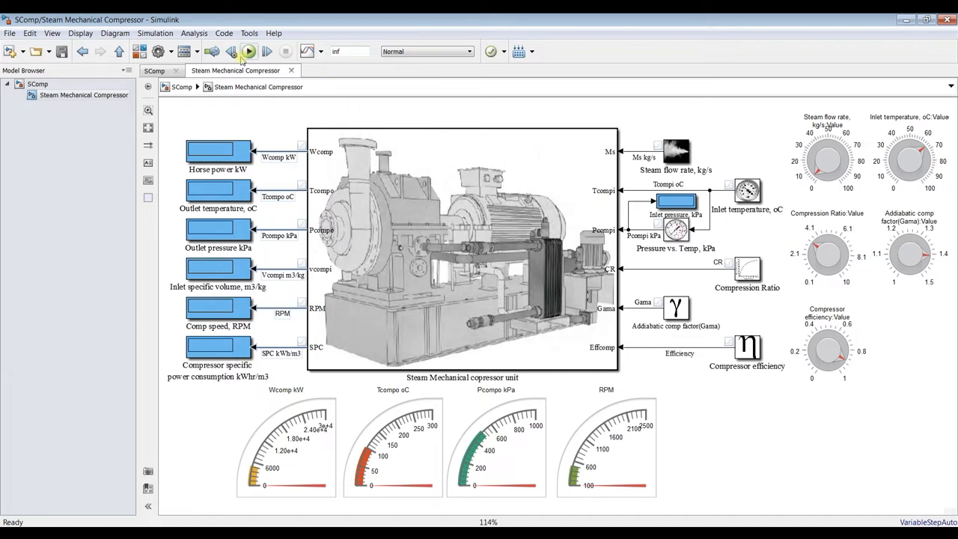
- Run the compressor simulation and adjust steam flow and efficiency knobs before stopping it
left_click(248, 51)
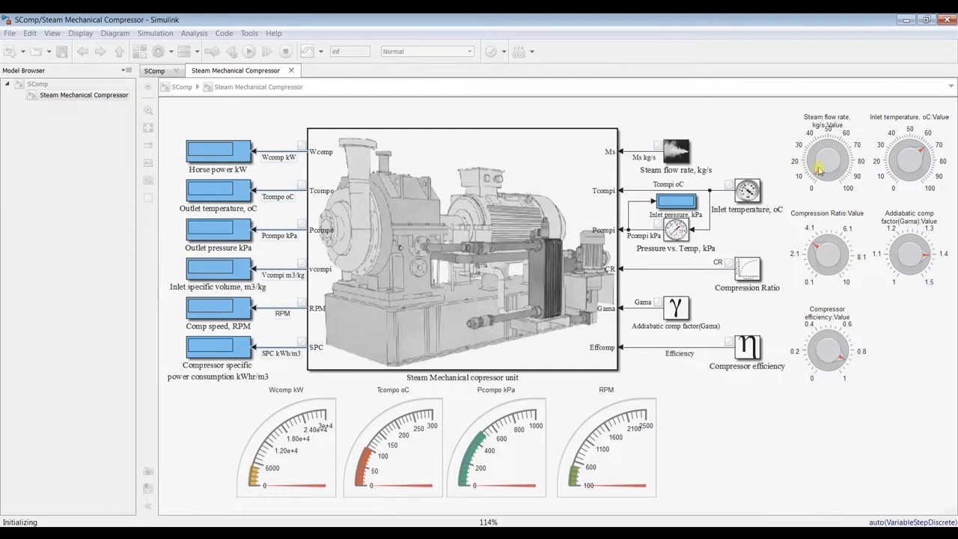
left_click(249, 51)
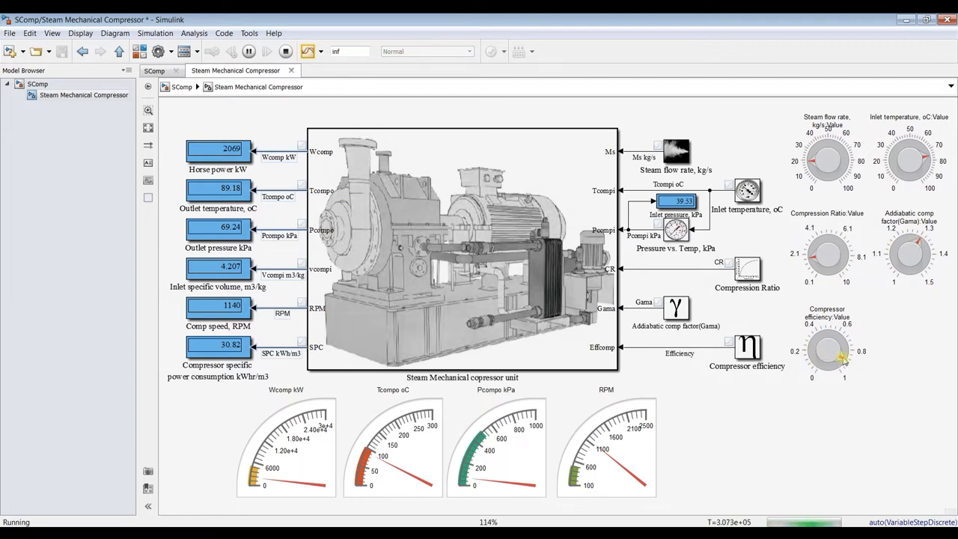
left_click_drag(837, 348, 844, 358)
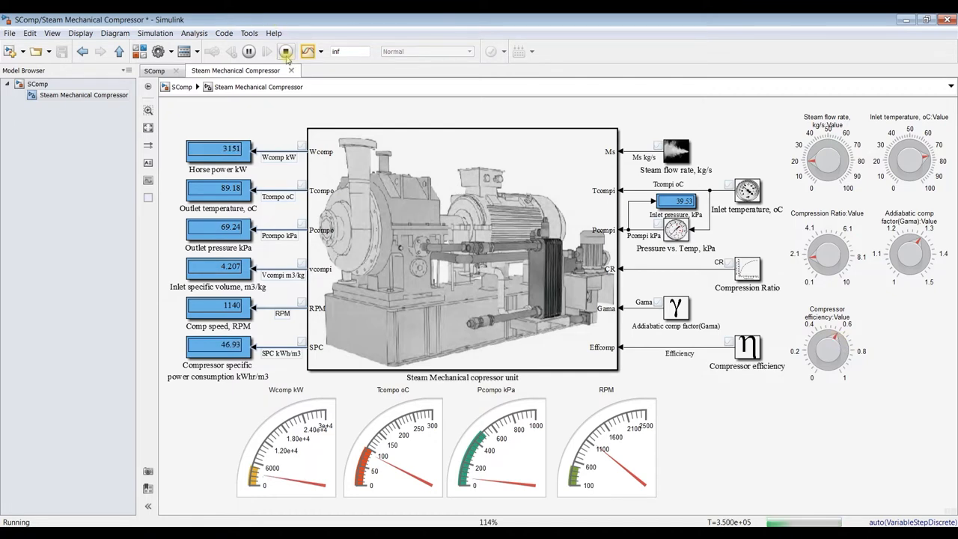
left_click(285, 50)
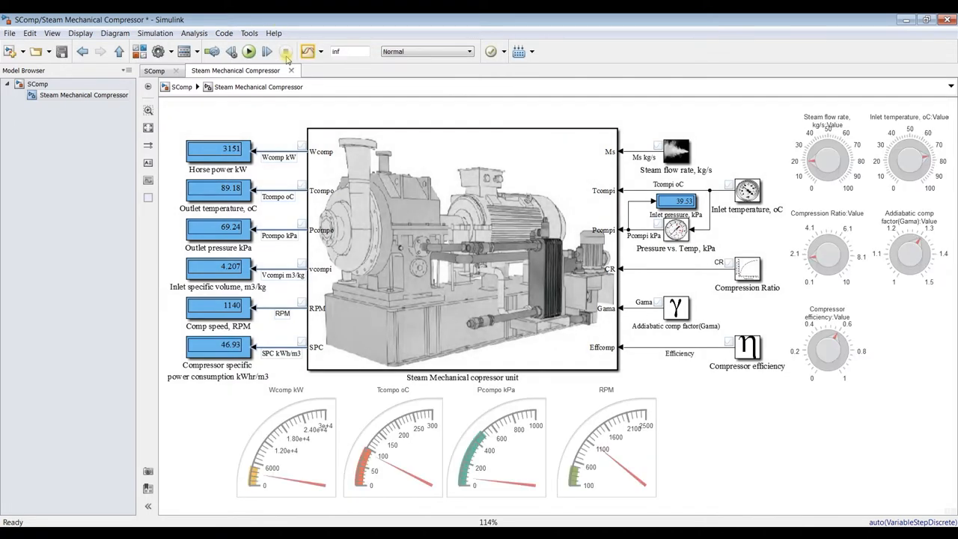
left_click(248, 51)
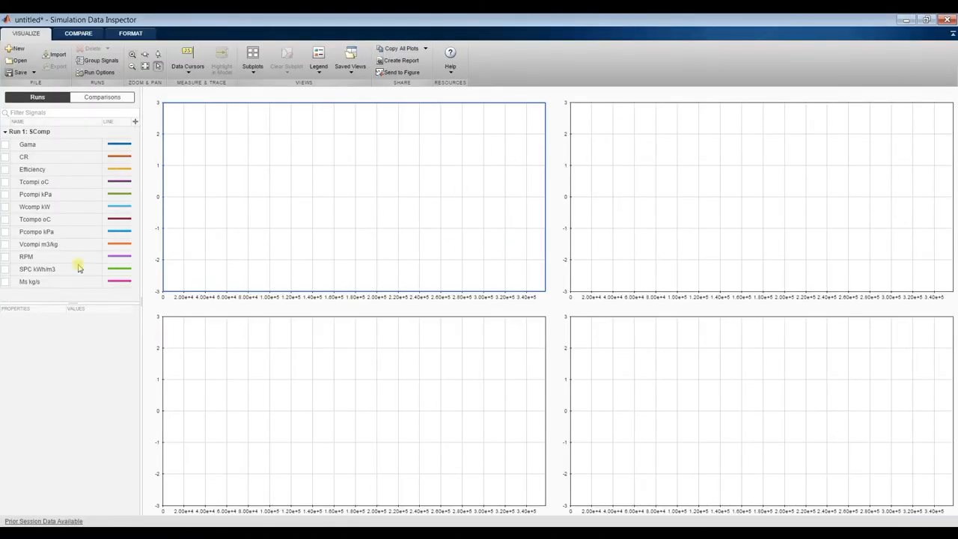
- Choose the 3x3 layout from the Subplots dropdown
left_click(252, 56)
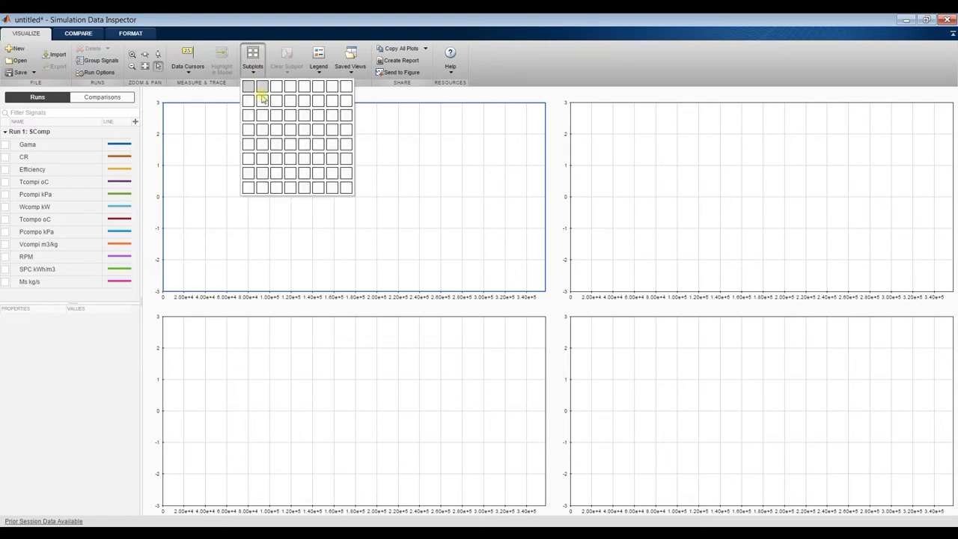
left_click(262, 100)
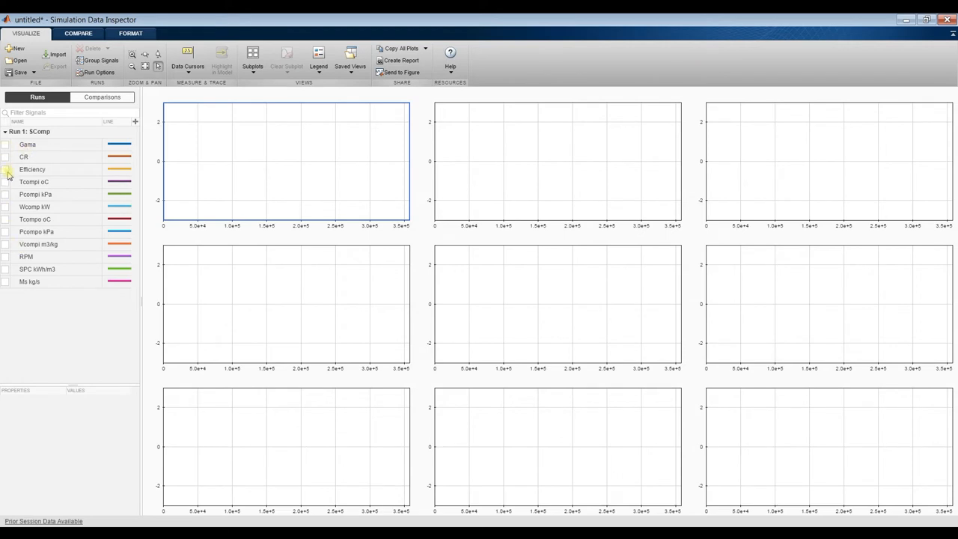
- Plot Tcompo oC, Pcompo kPa and Vcompi m3/kg in the first three subplots
left_click(5, 182)
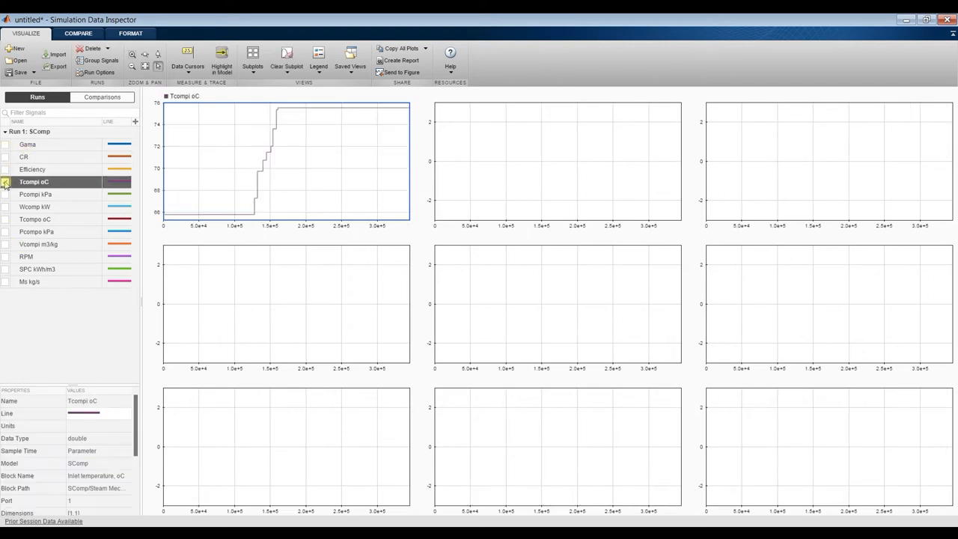
left_click(5, 182)
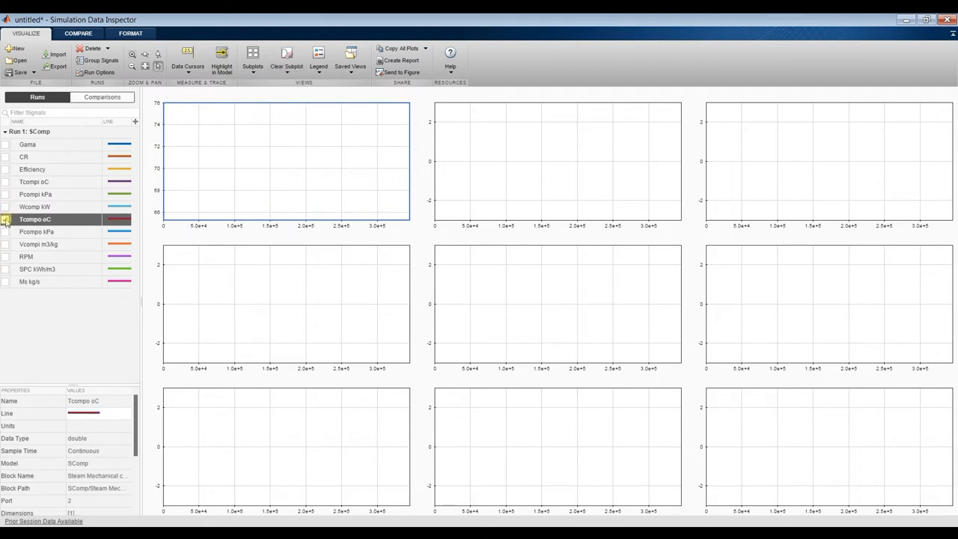
left_click(5, 219)
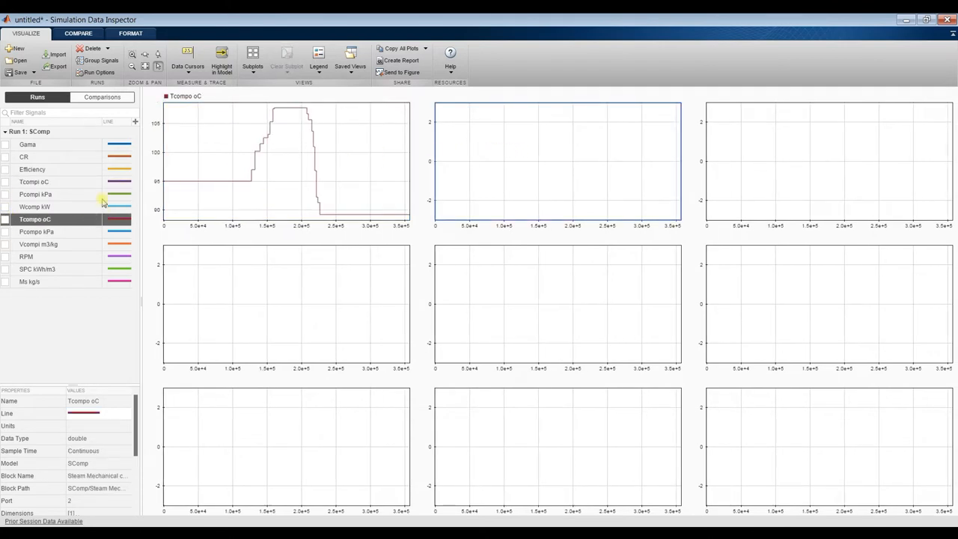
left_click(5, 231)
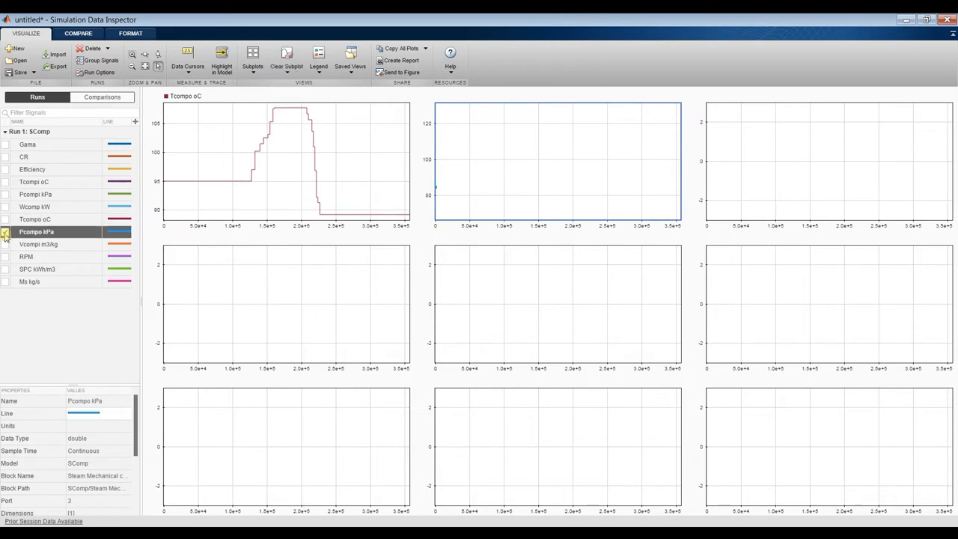
left_click(5, 231)
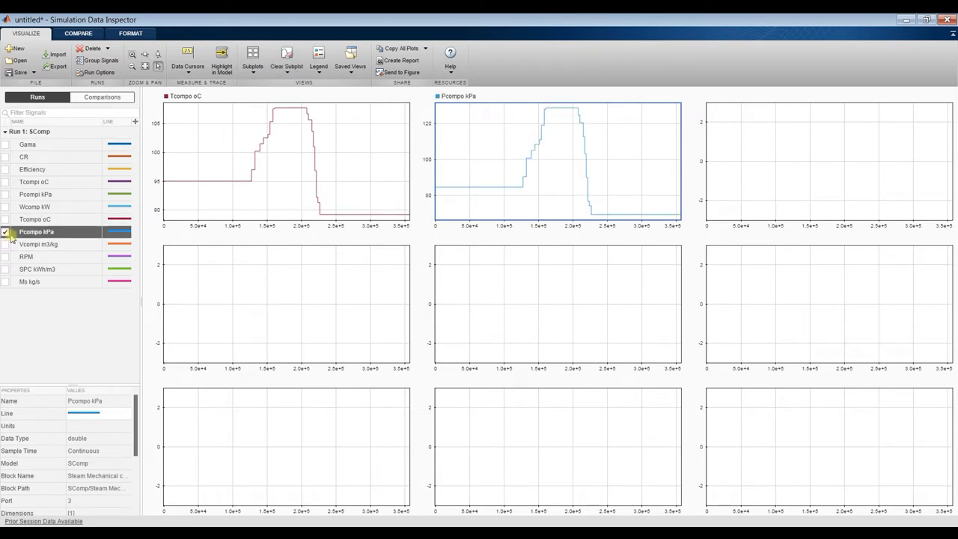
left_click(6, 231)
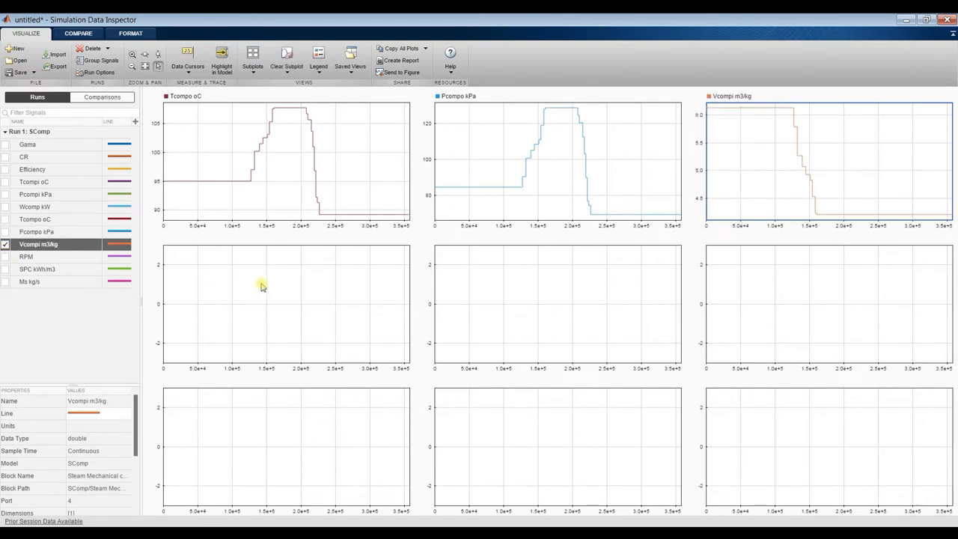
- Plot RPM, SPC kWh/m3 and Run 1's Ms kg/s in the second-row subplots
left_click(5, 256)
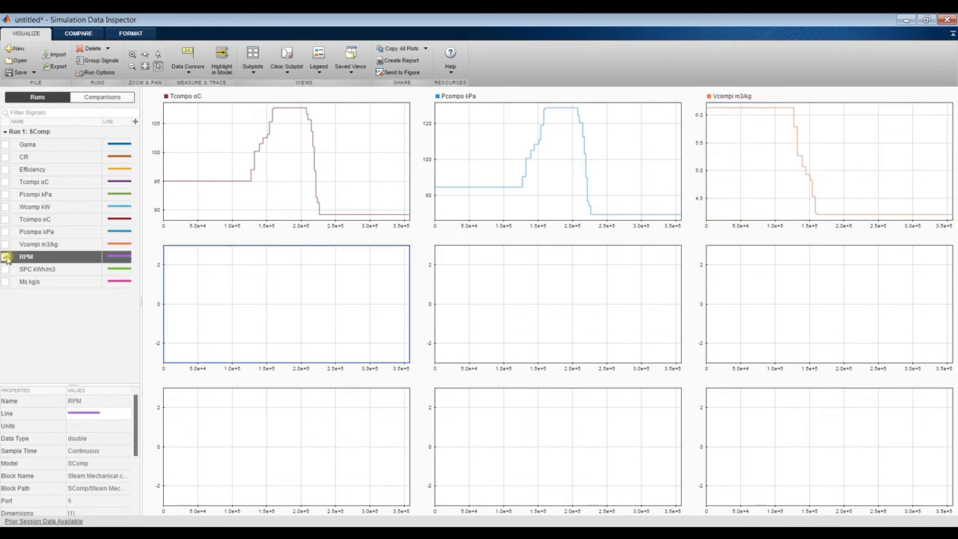
left_click(6, 255)
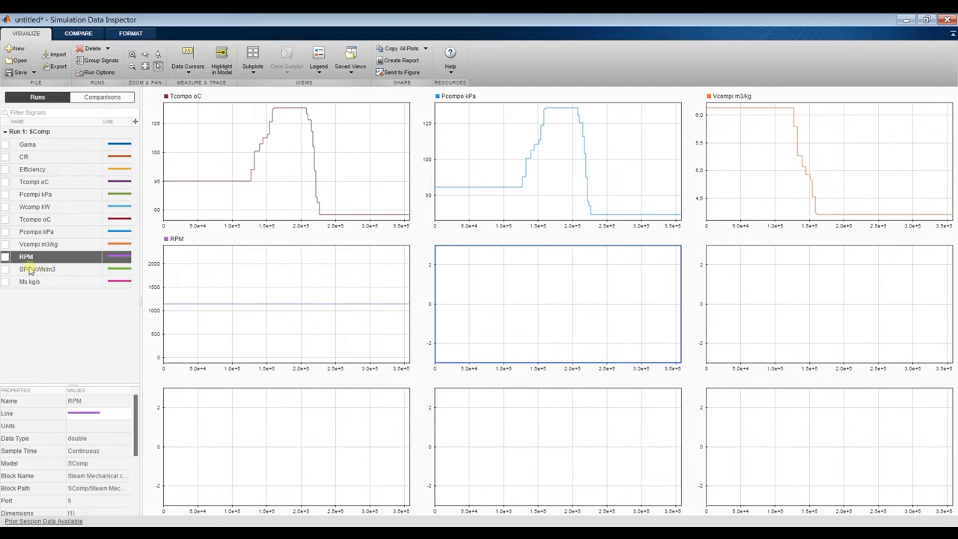
left_click(5, 257)
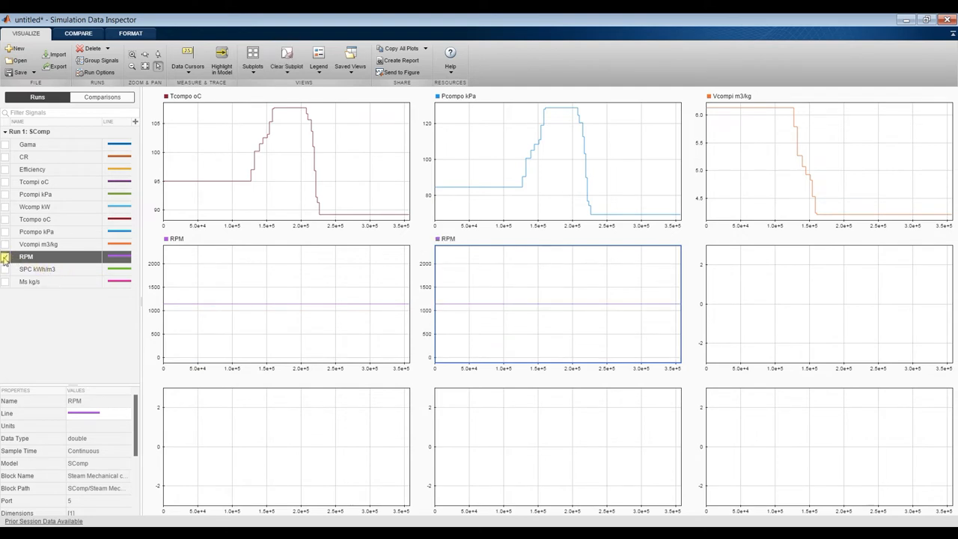
left_click(5, 269)
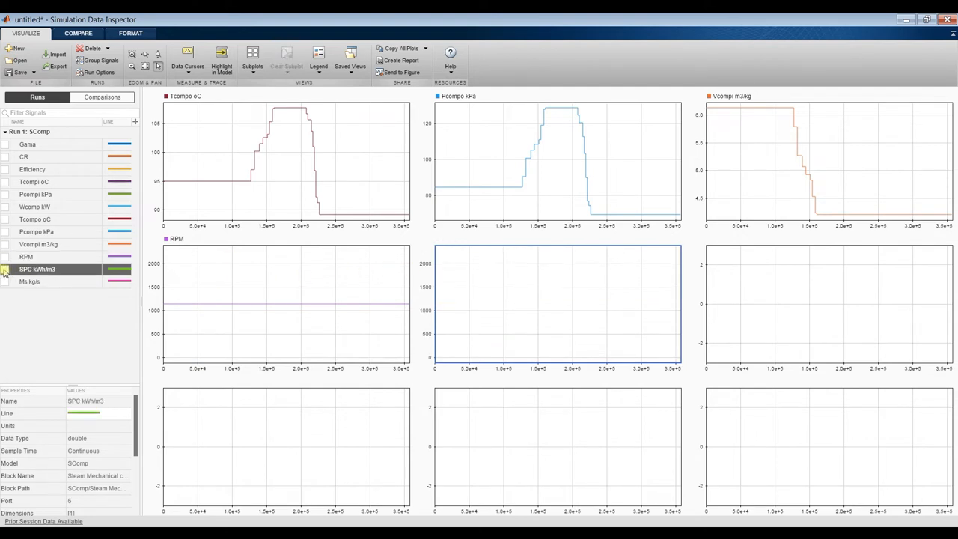
left_click(6, 268)
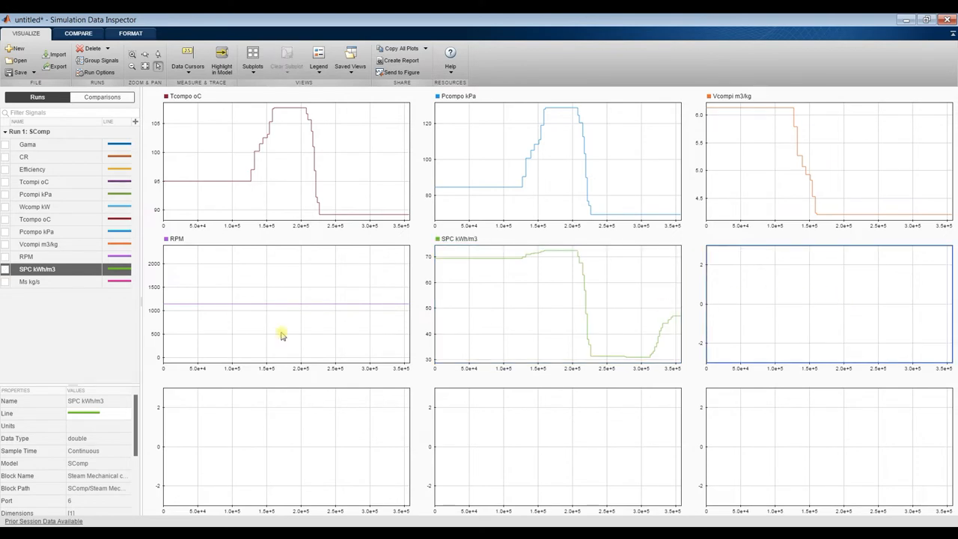
mouse_move(6, 284)
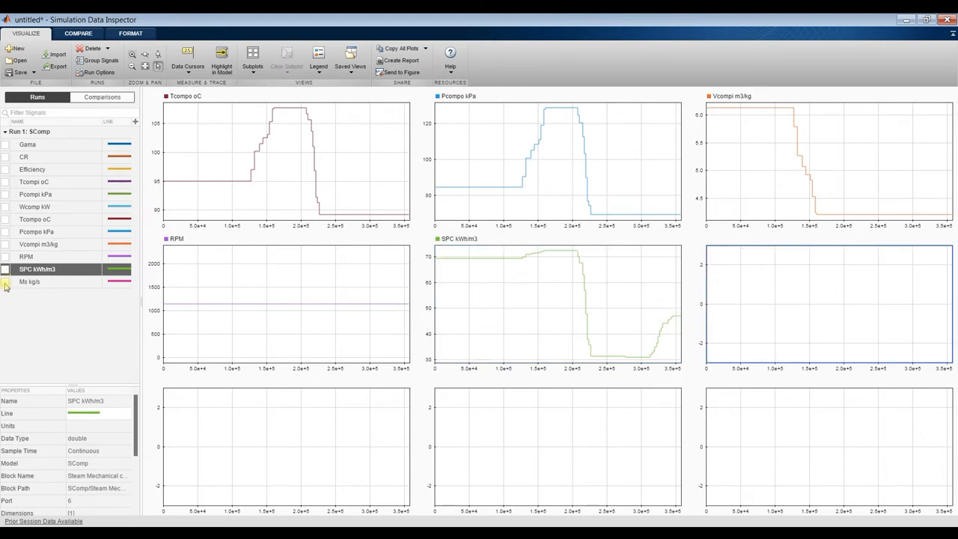
left_click(6, 281)
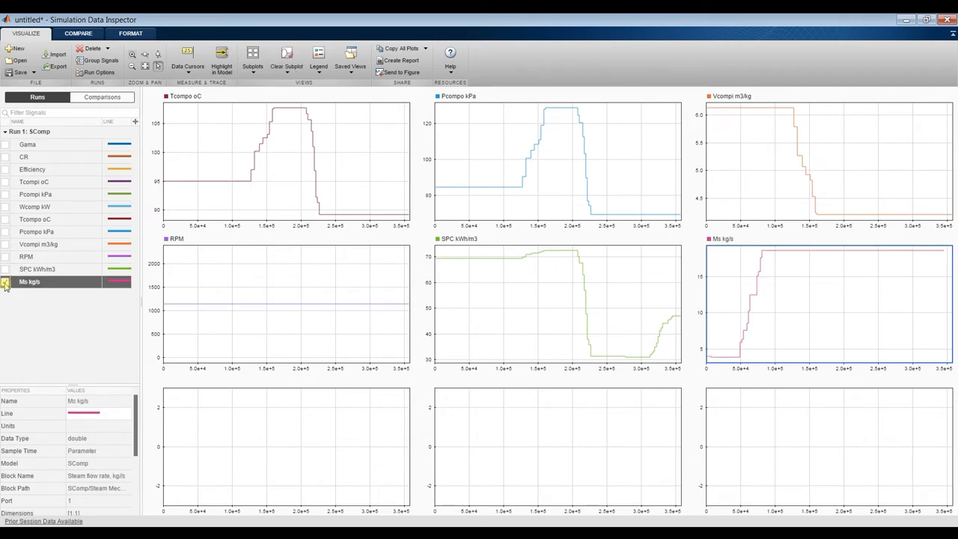
left_click(5, 281)
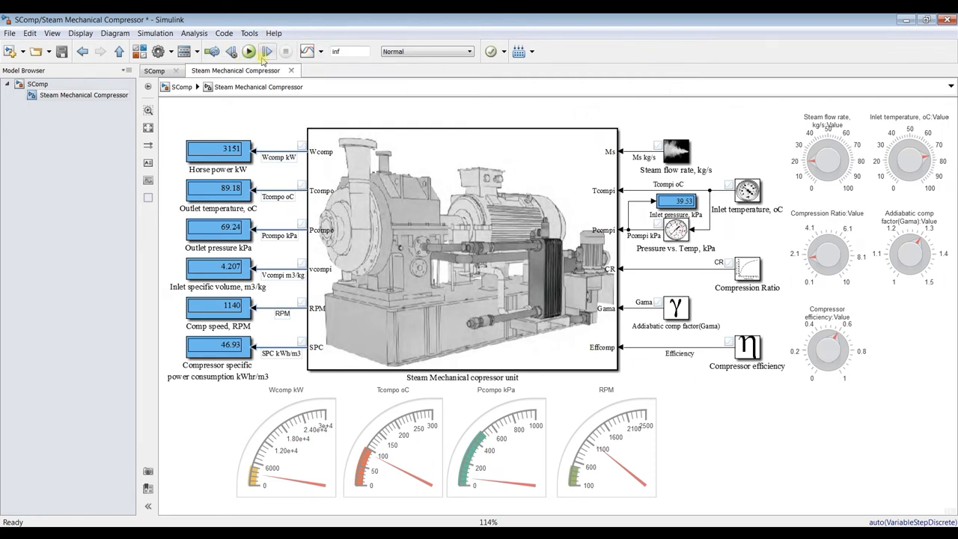
- Run the model again, raising compressor efficiency mid-run, and stop at 1778 kW horse power
left_click(249, 51)
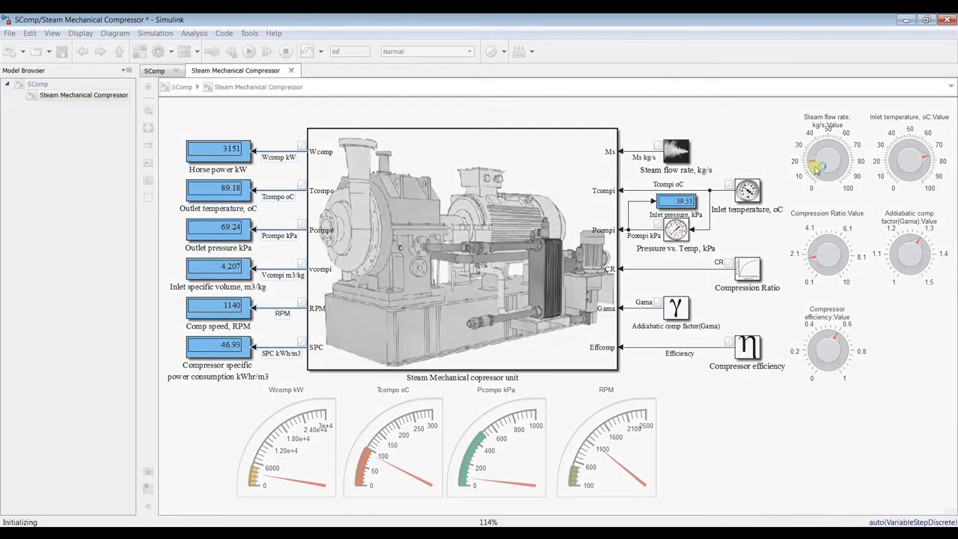
left_click(267, 51)
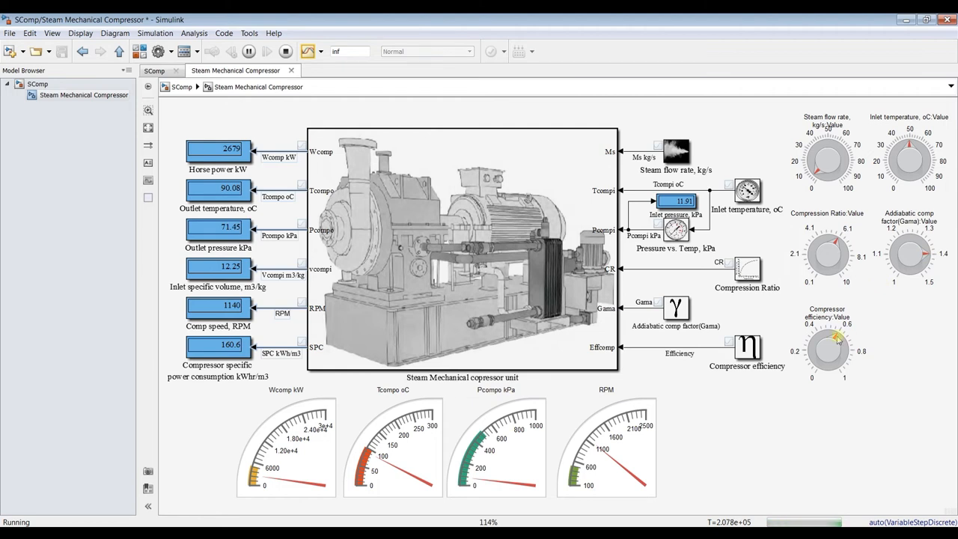
left_click_drag(837, 337, 845, 352)
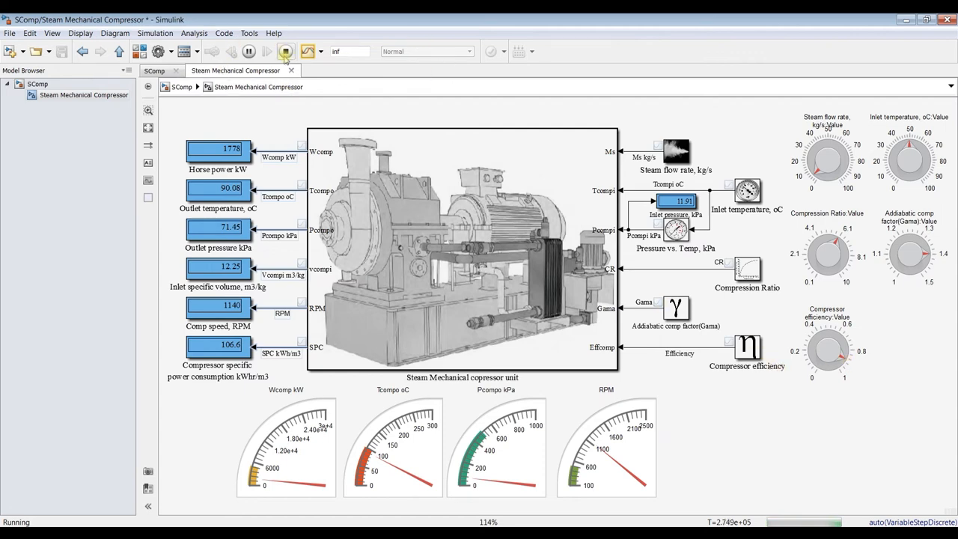
left_click(286, 51)
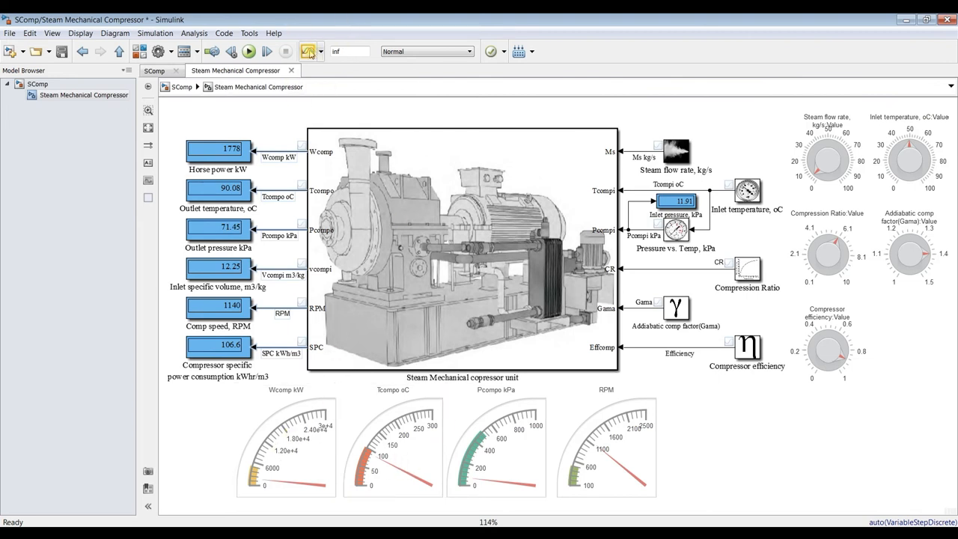
left_click(308, 51)
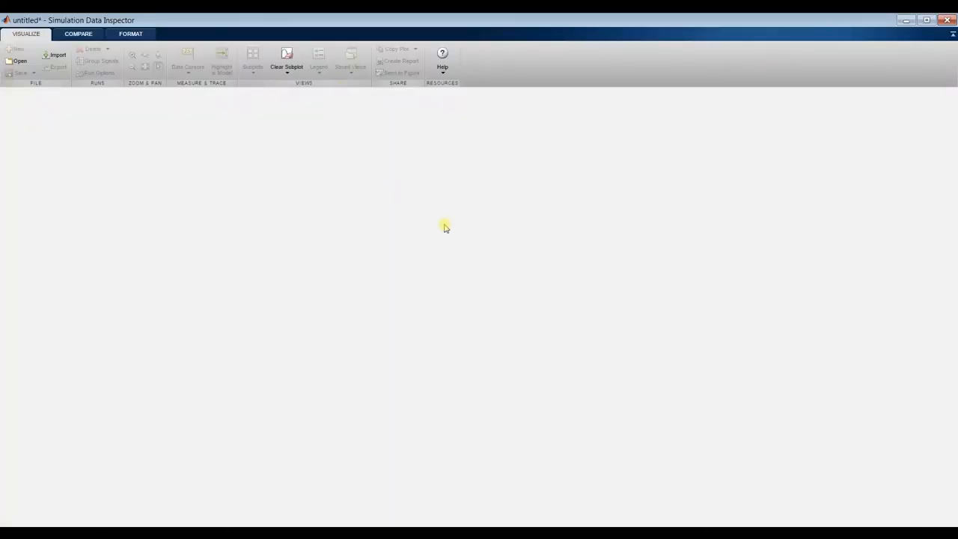
- Reopen Simulation Data Inspector and select Run 1 so Run 2: SComp appears below
left_click(252, 56)
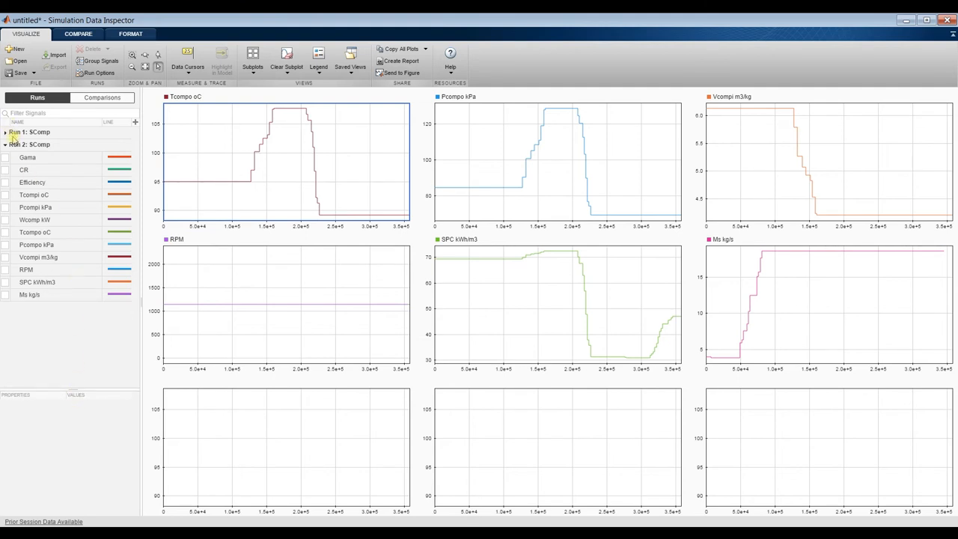
left_click(30, 131)
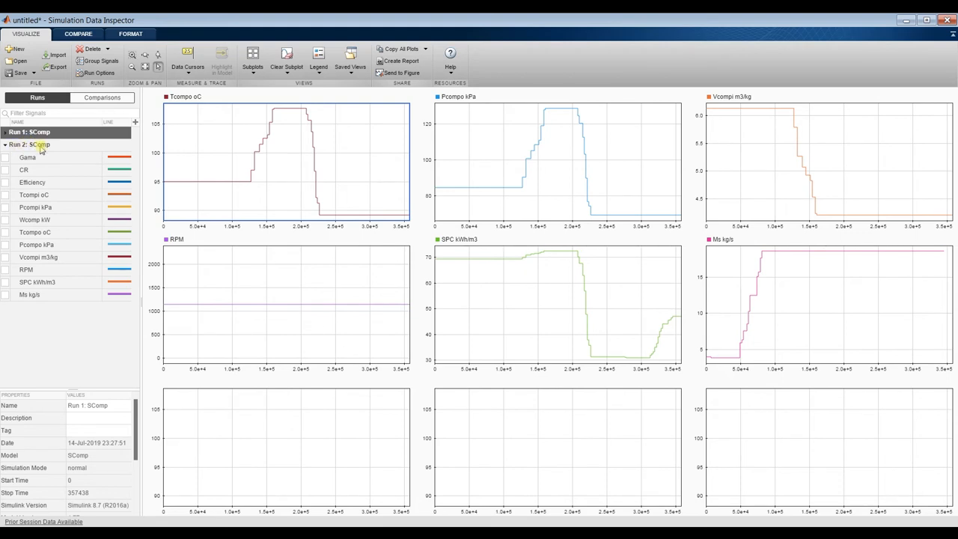
mouse_move(29, 207)
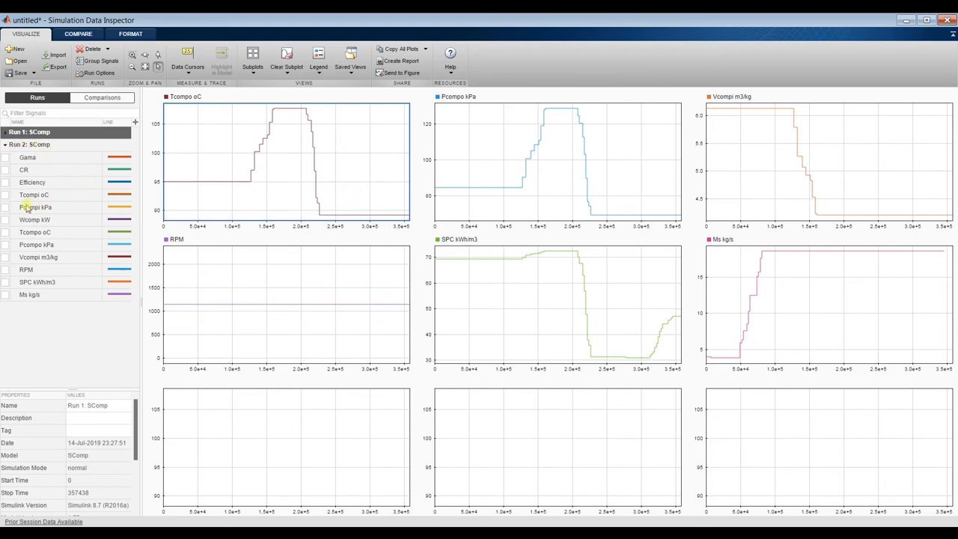
- Tick Run 2's Tcompo oC, Pcompo kPa, RPM, SPC kWh/m3 and Ms kg/s in their matching subplots
left_click(6, 232)
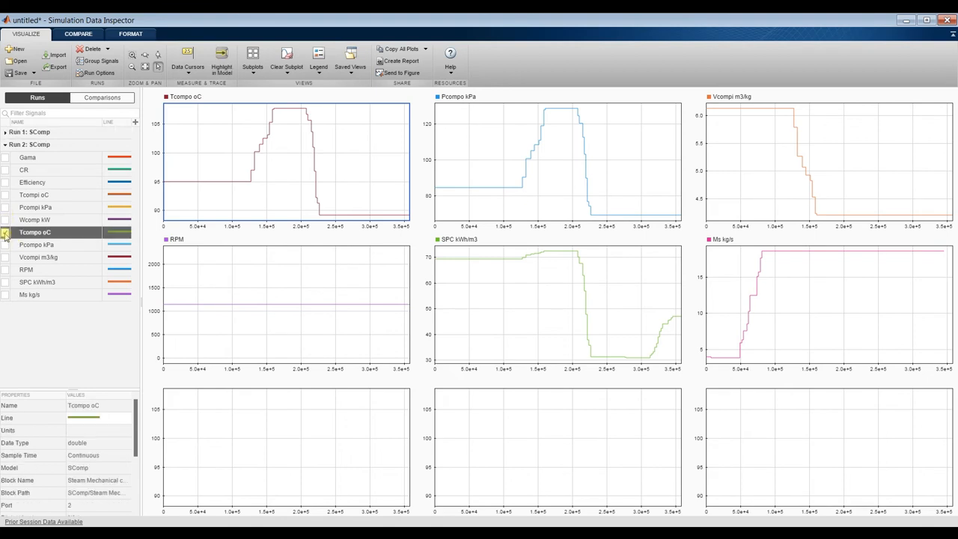
left_click(6, 233)
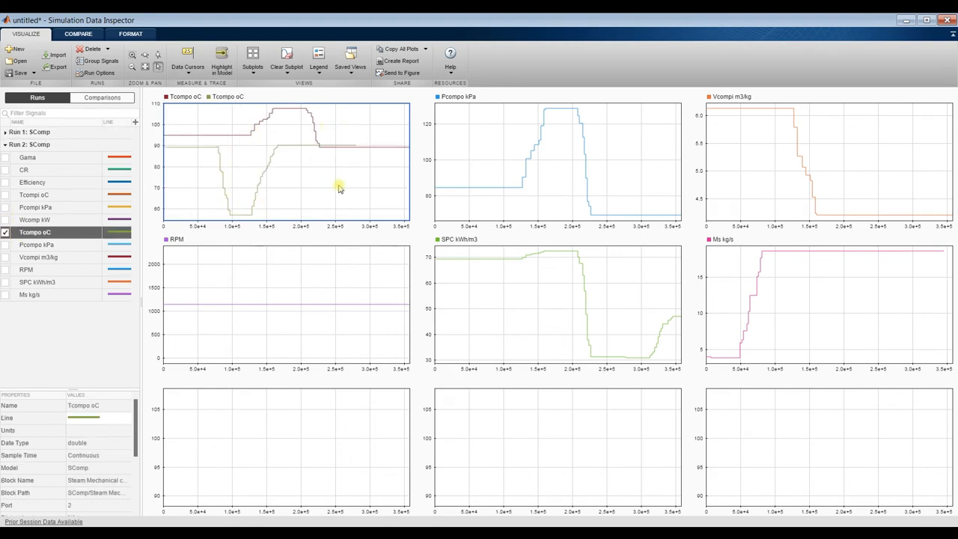
mouse_move(511, 182)
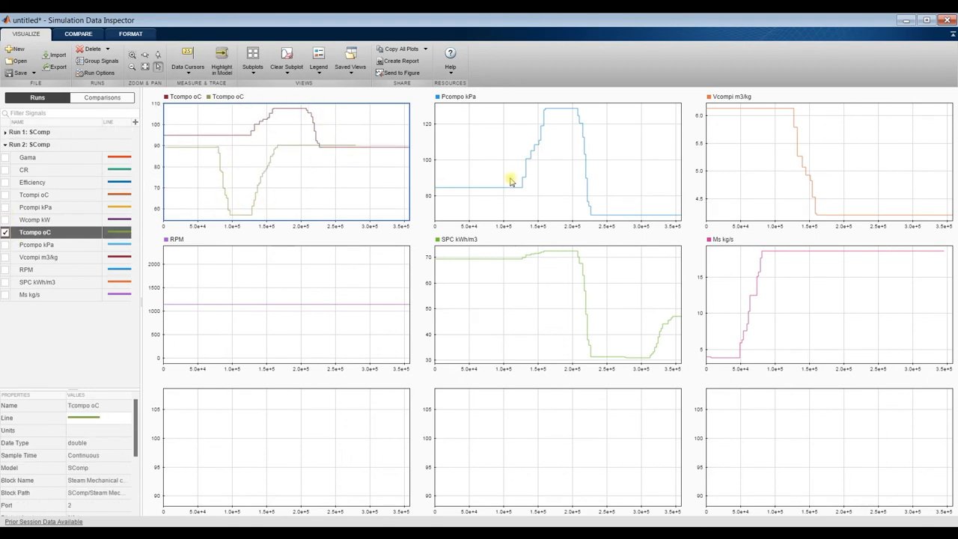
left_click(5, 246)
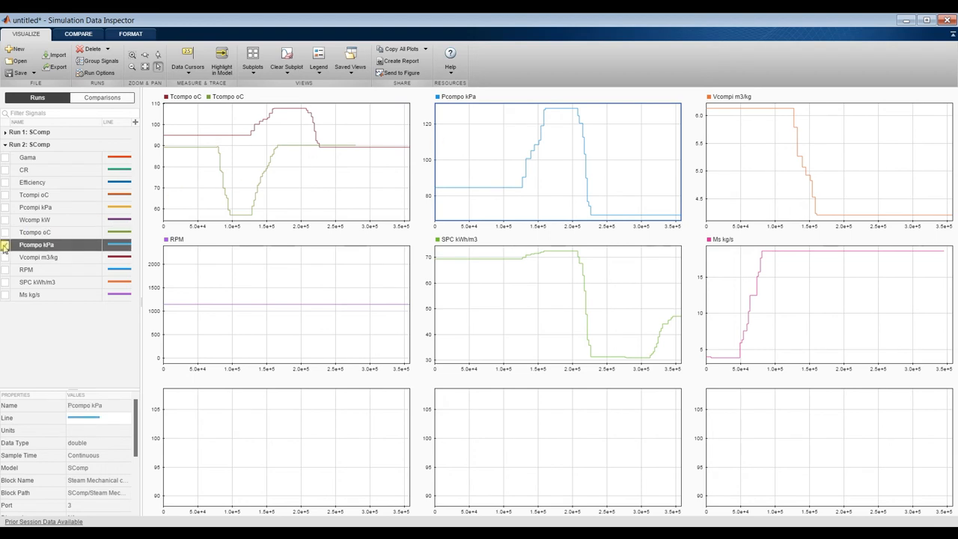
left_click(5, 245)
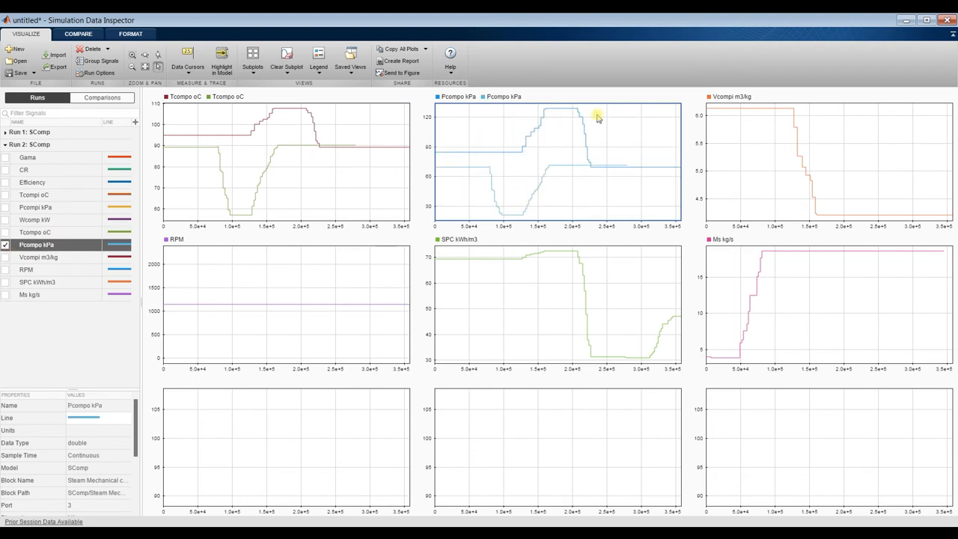
mouse_move(745, 150)
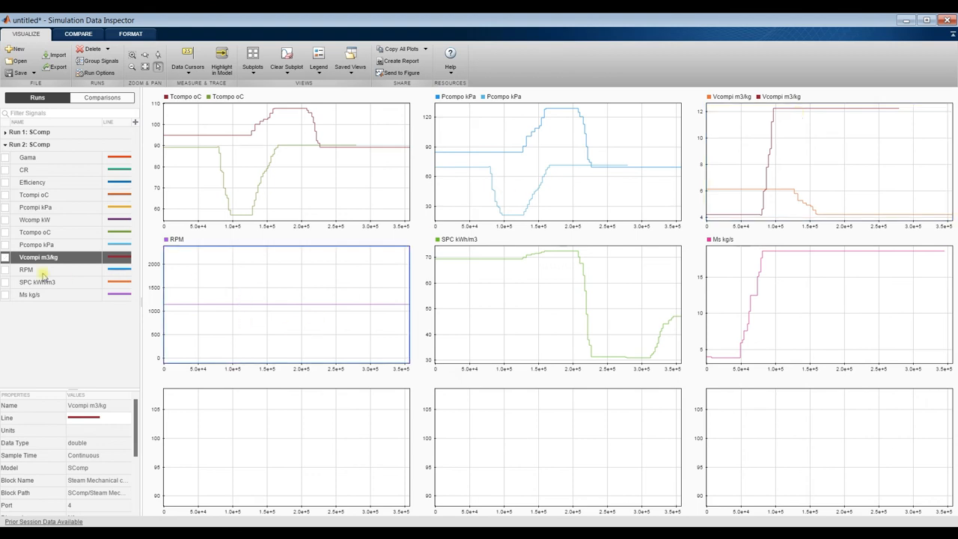
left_click(6, 269)
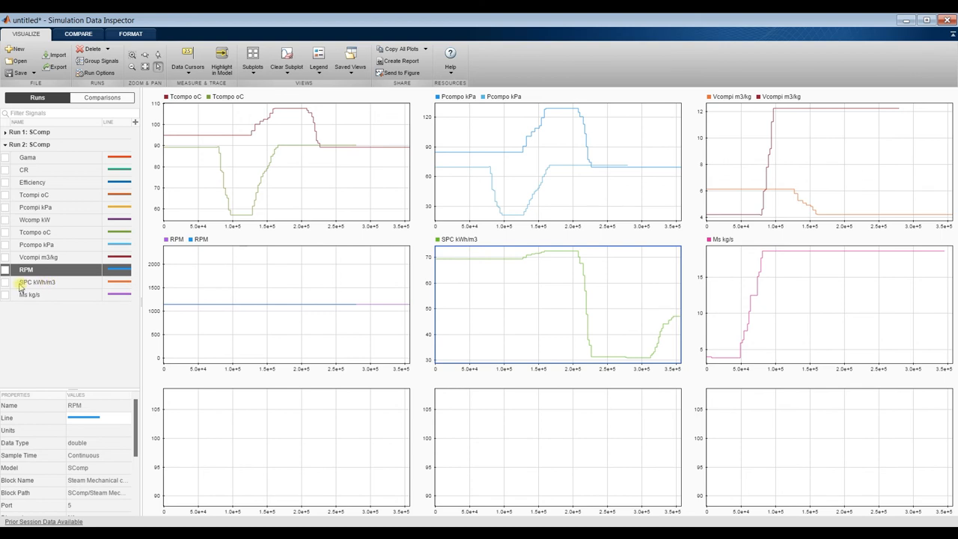
left_click(6, 282)
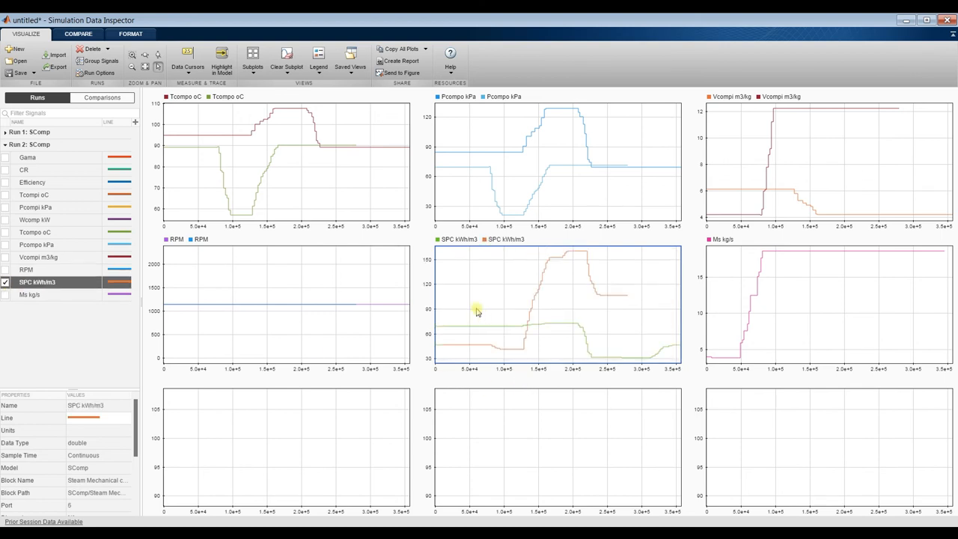
mouse_move(530, 319)
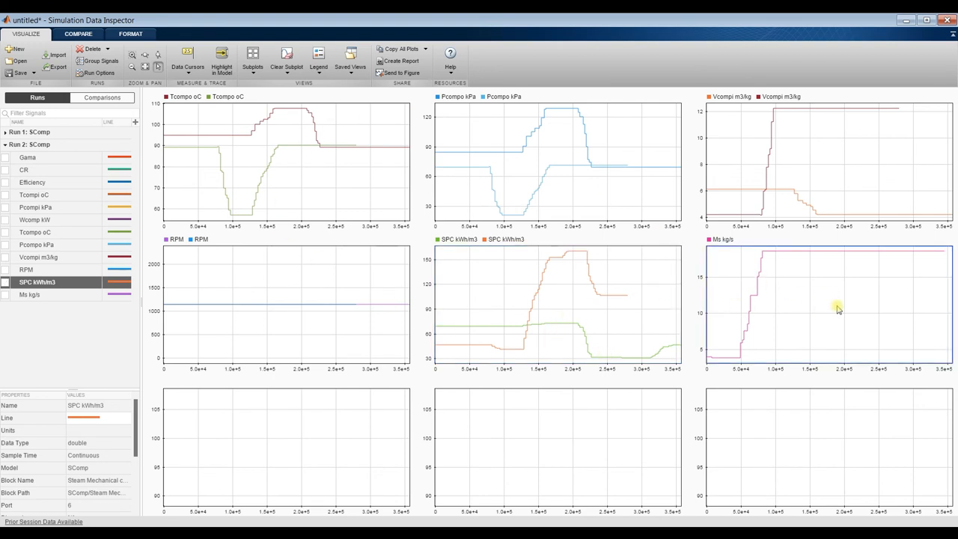
left_click(6, 294)
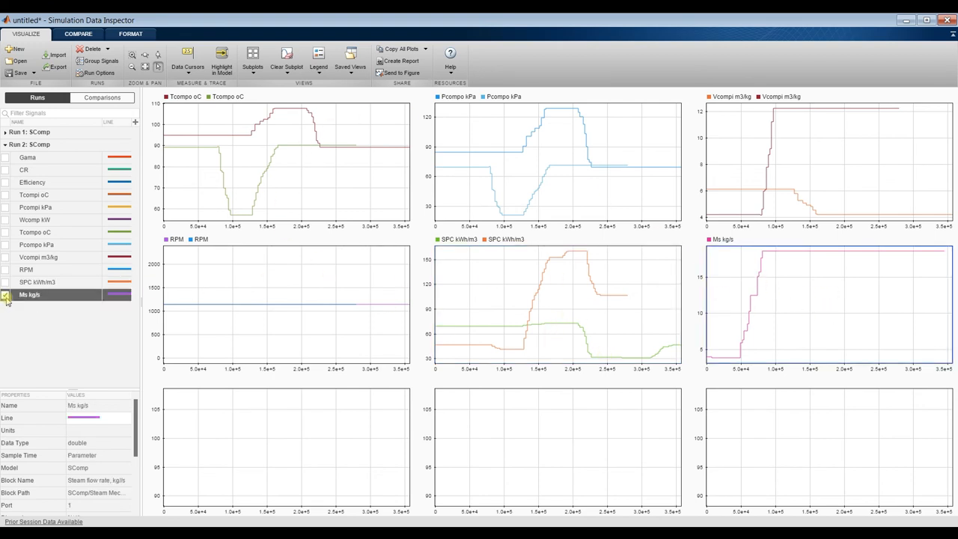
left_click(6, 294)
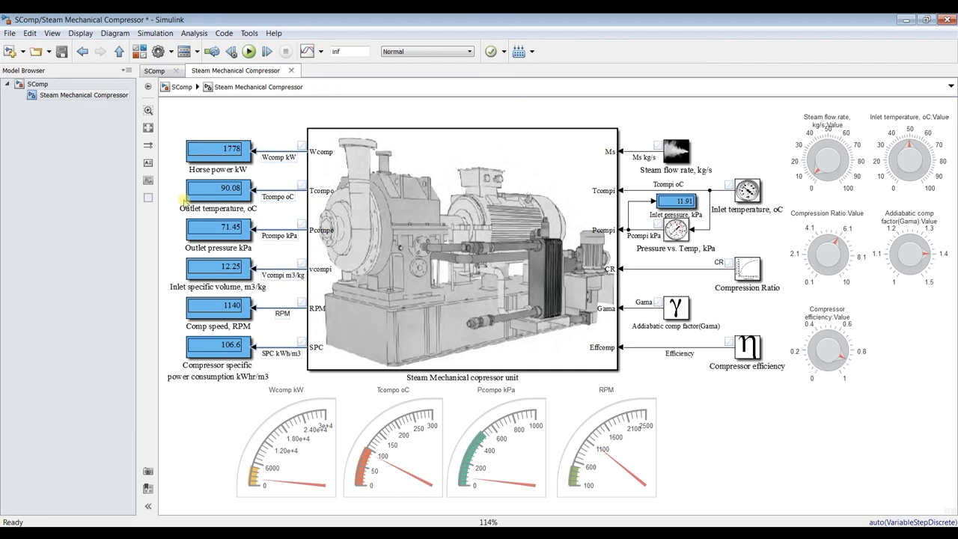
mouse_move(651, 228)
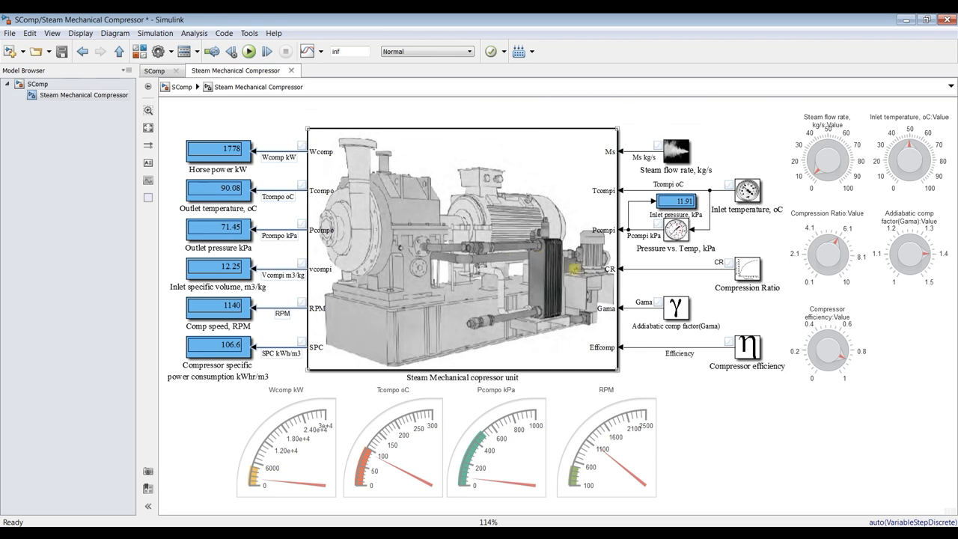
mouse_move(666, 283)
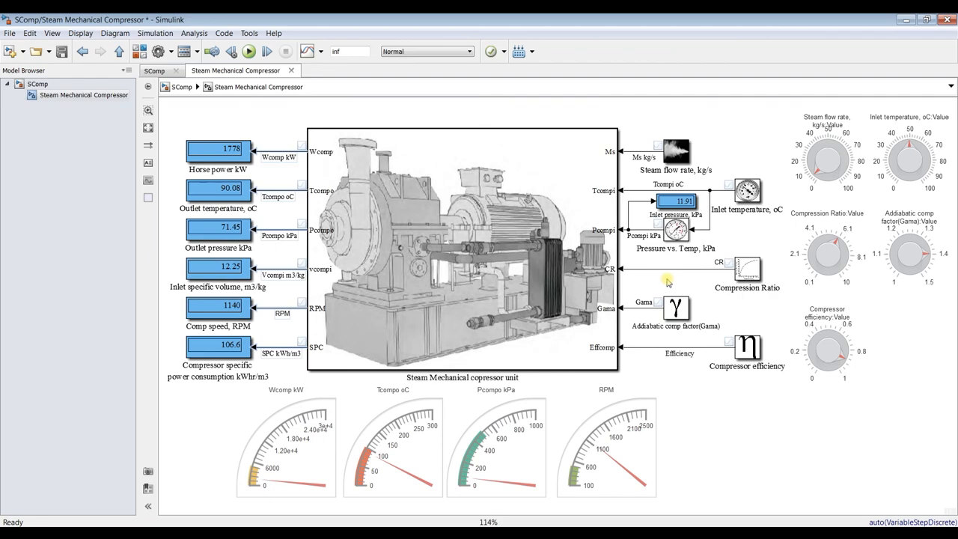
mouse_move(633, 254)
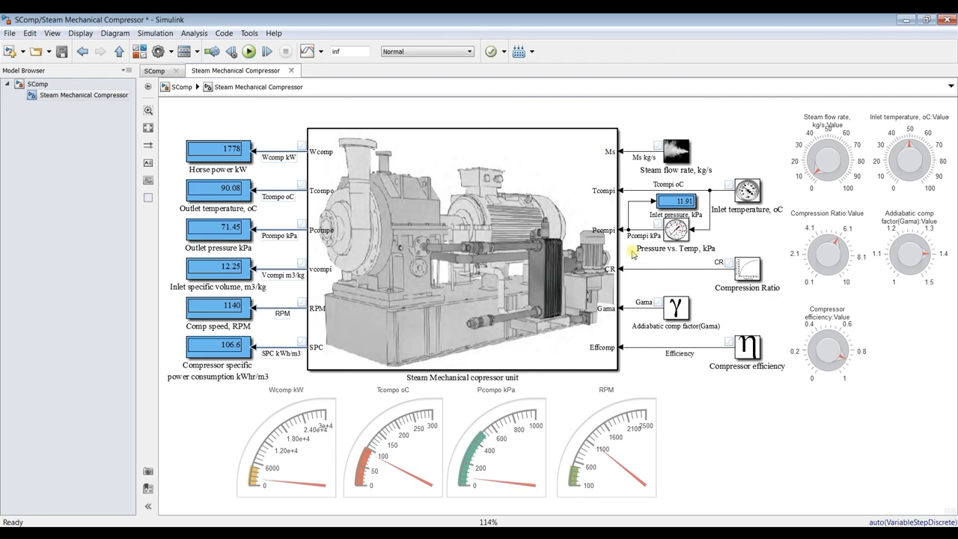